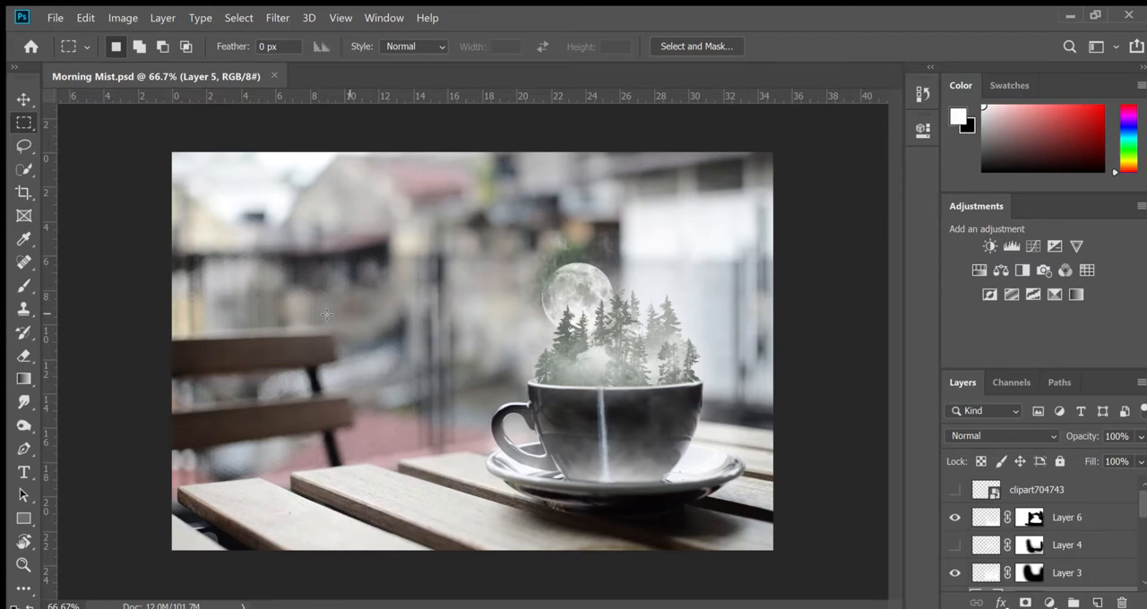
pyautogui.moveTo(54, 14)
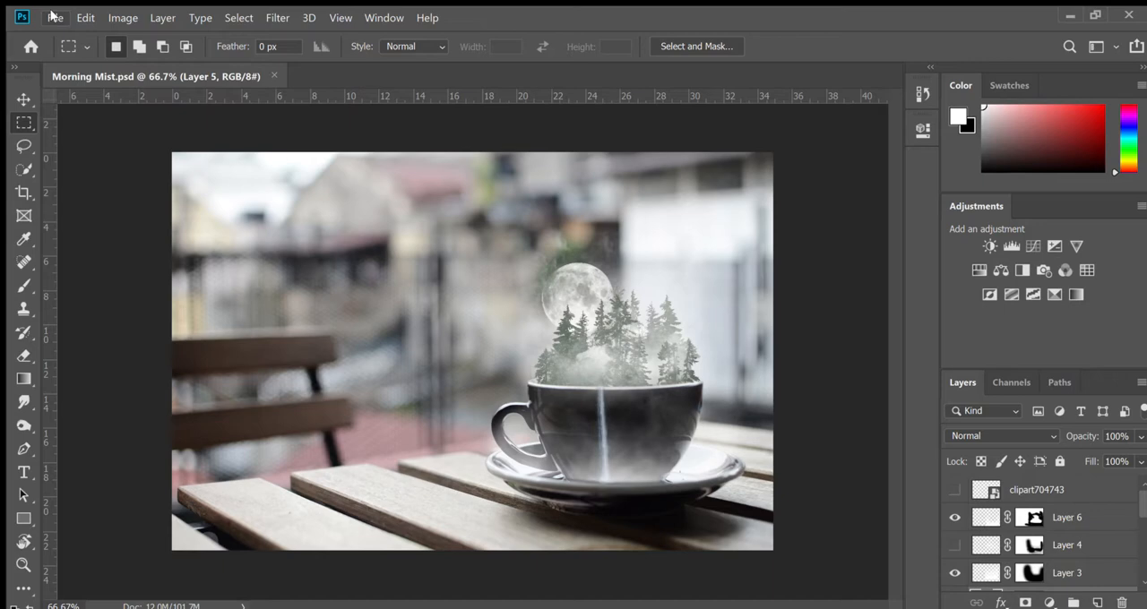
pyautogui.moveTo(79, 134)
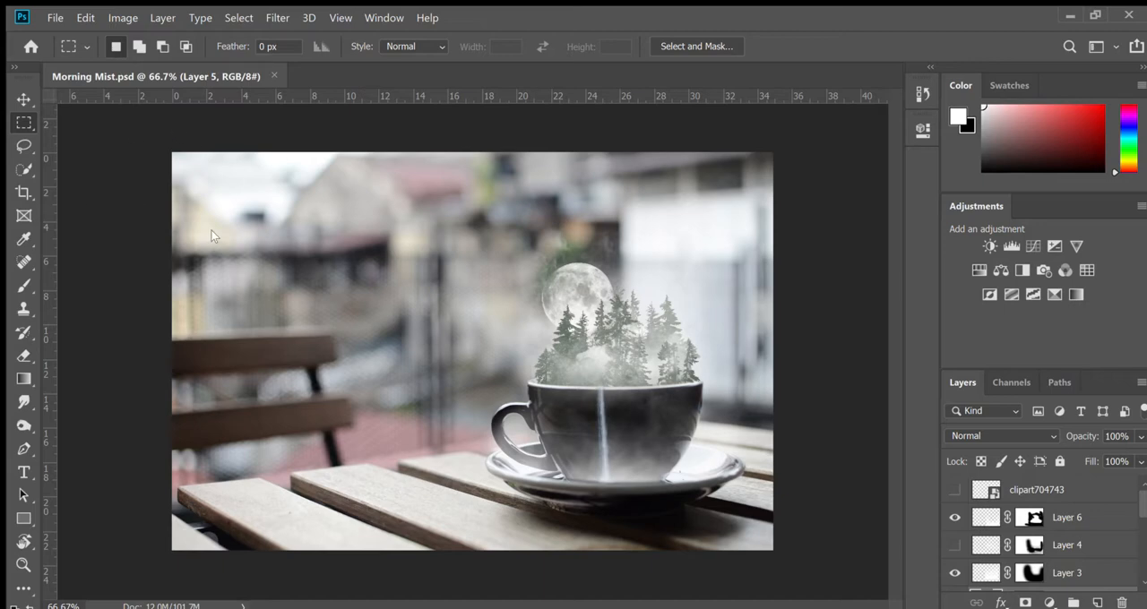
pyautogui.moveTo(619, 285)
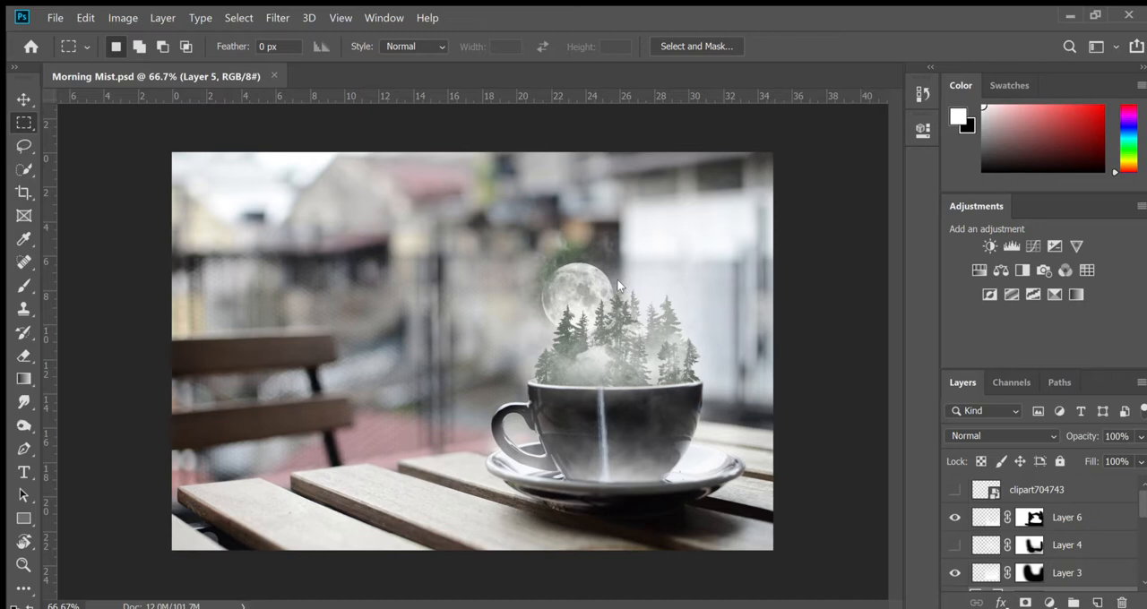
pyautogui.moveTo(206, 176)
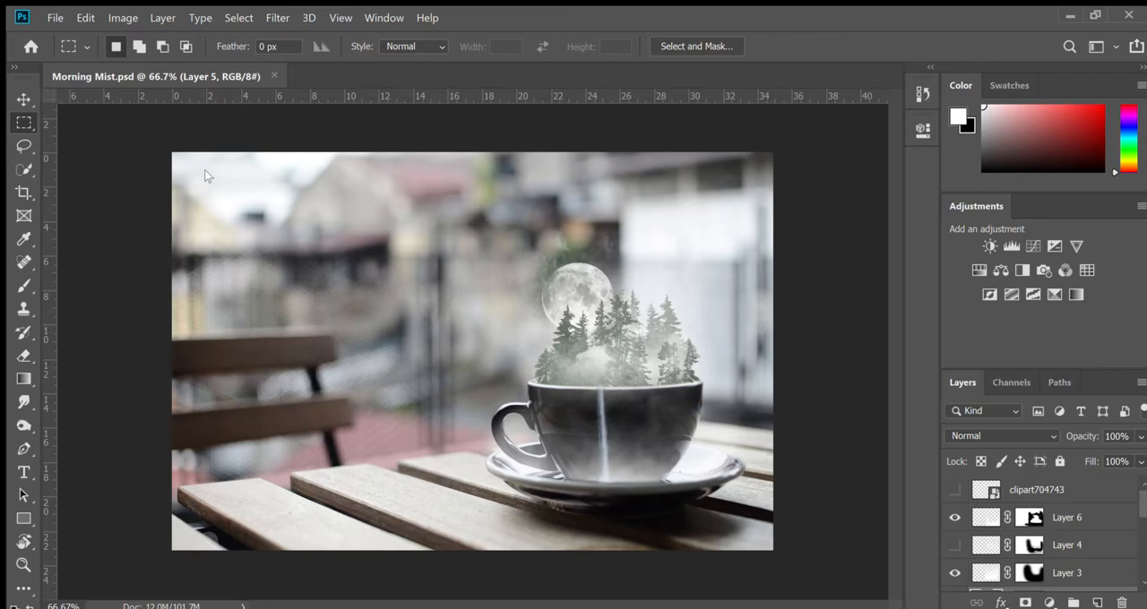
pyautogui.moveTo(222, 194)
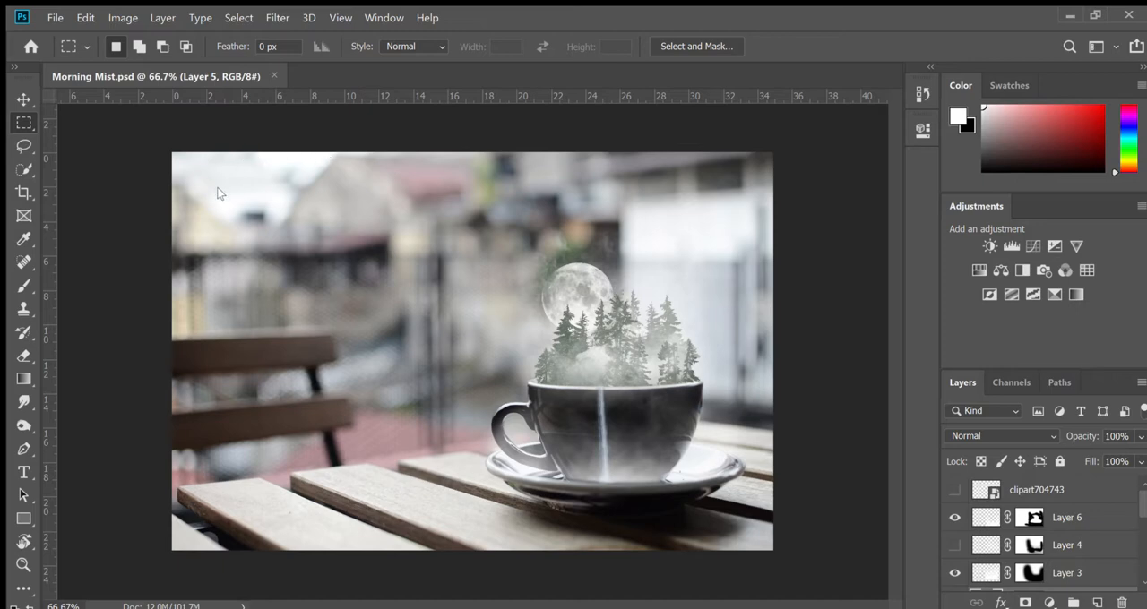
pyautogui.moveTo(214, 174)
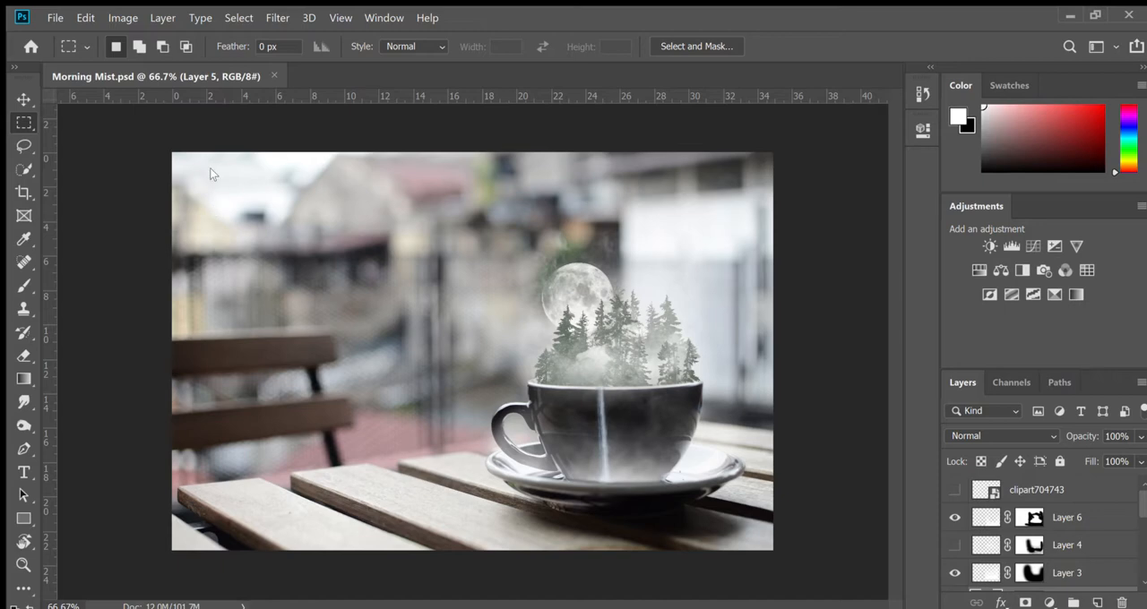
pyautogui.moveTo(229, 163)
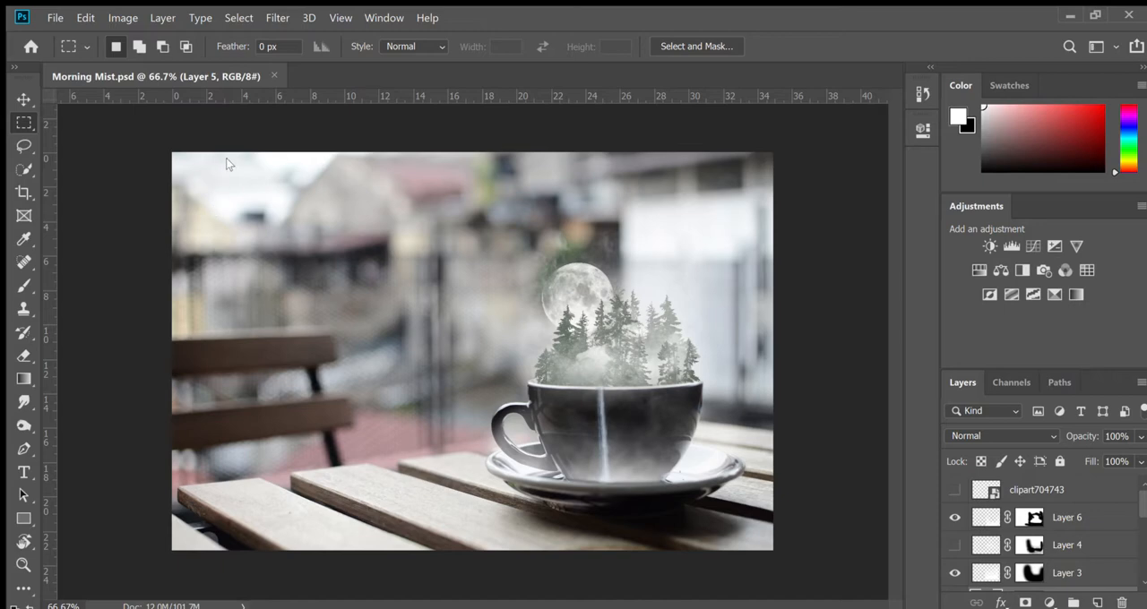
pyautogui.moveTo(406, 144)
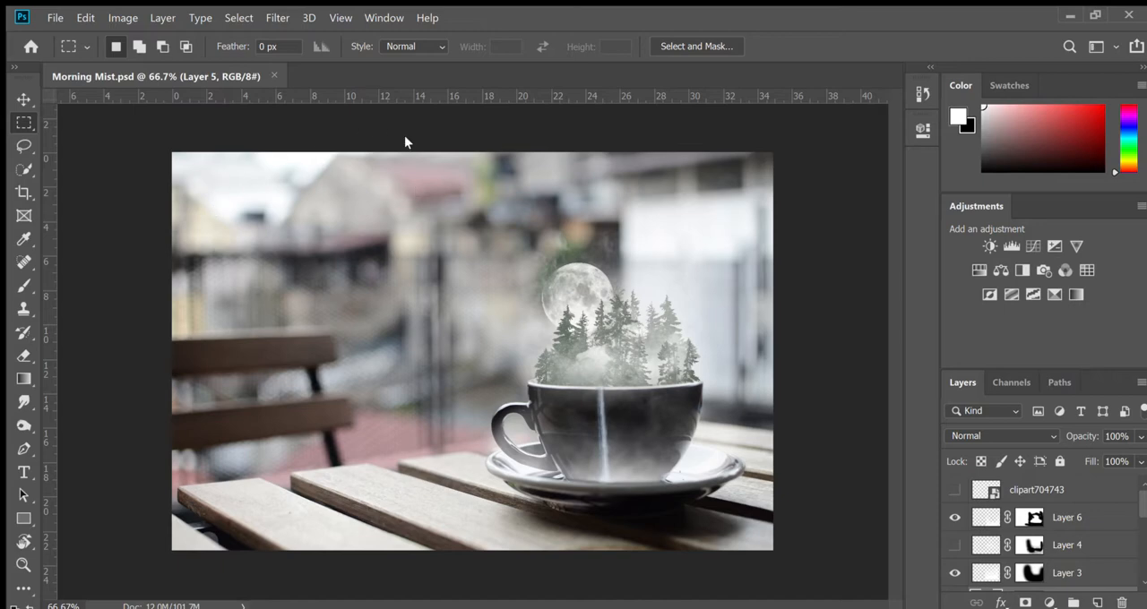
pyautogui.moveTo(524, 167)
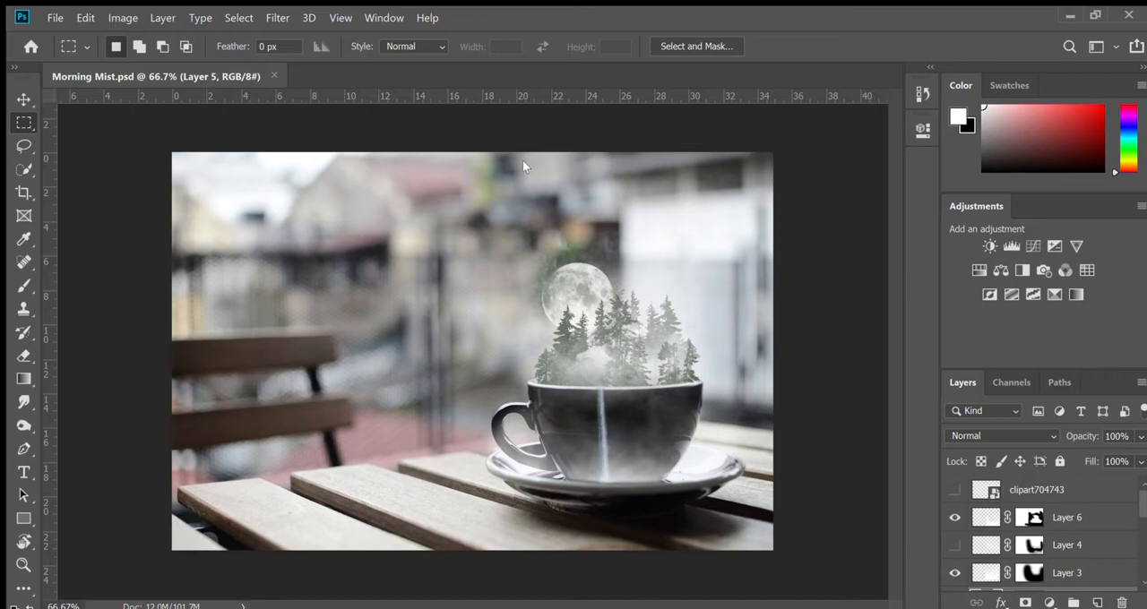
pyautogui.moveTo(628, 195)
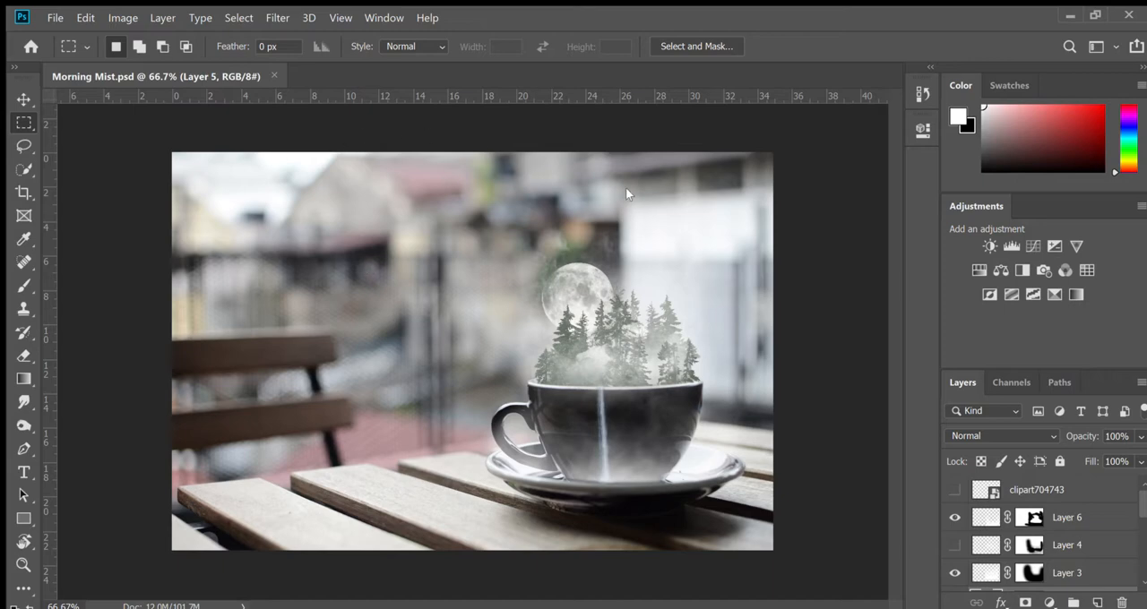
pyautogui.moveTo(465, 265)
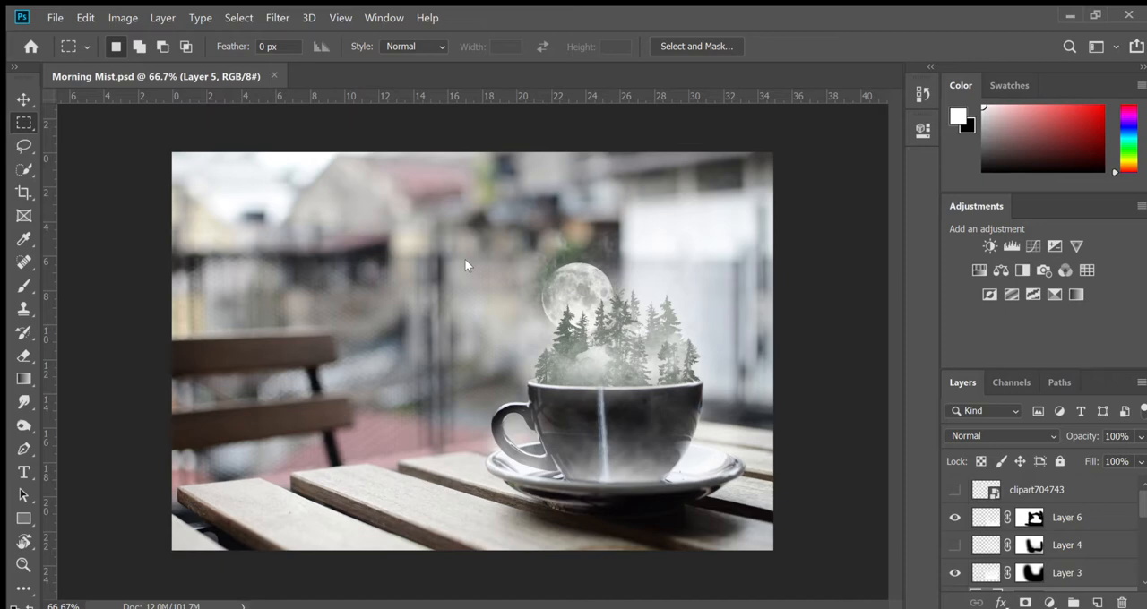
pyautogui.moveTo(612, 187)
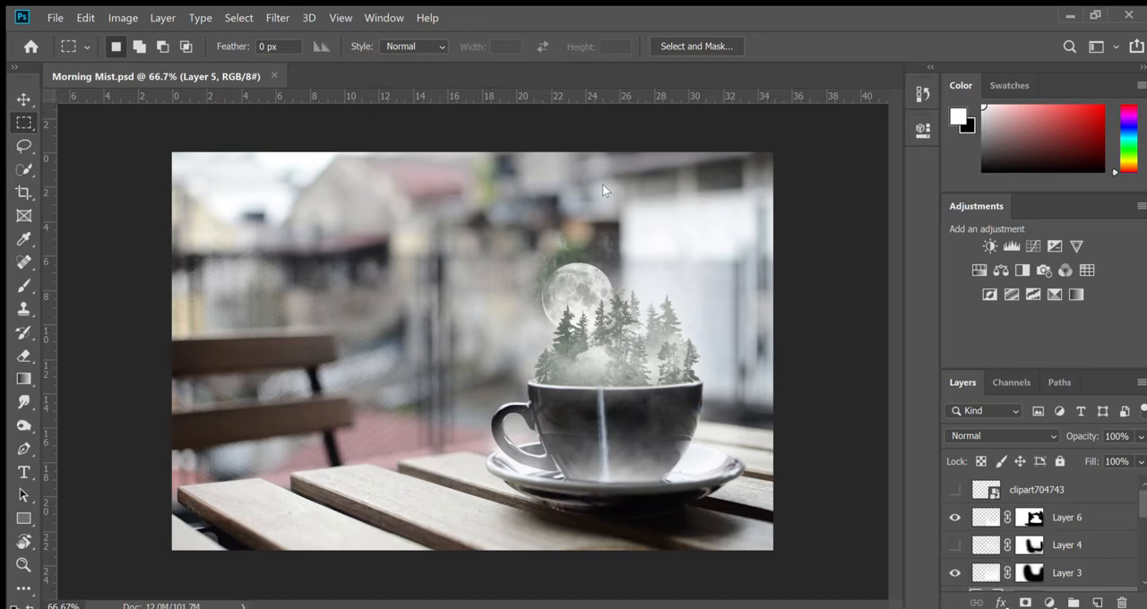
pyautogui.moveTo(336, 149)
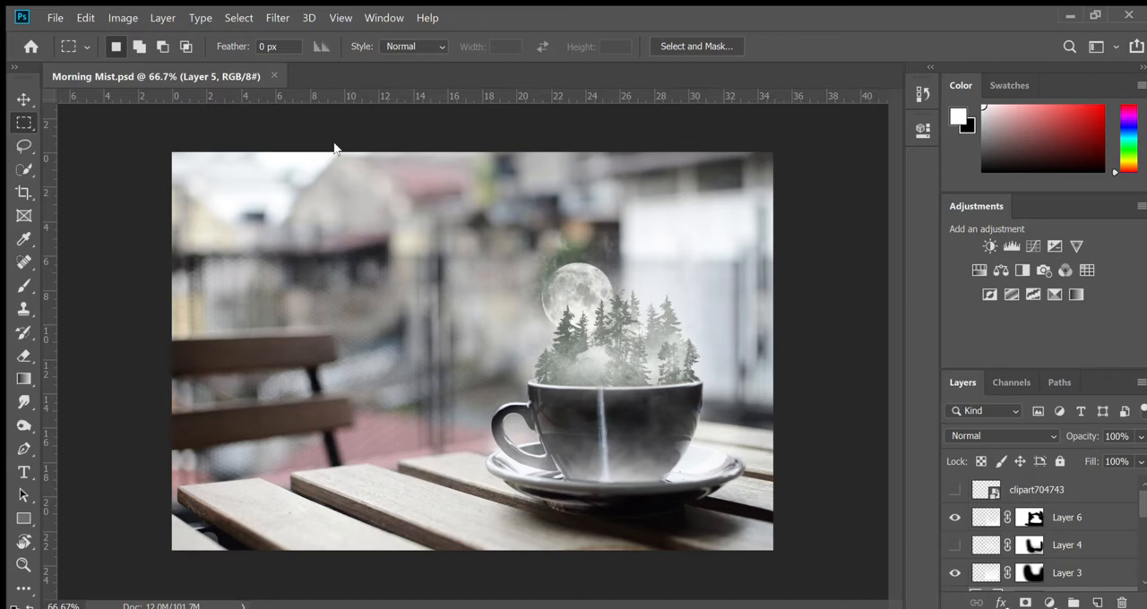
pyautogui.moveTo(394, 179)
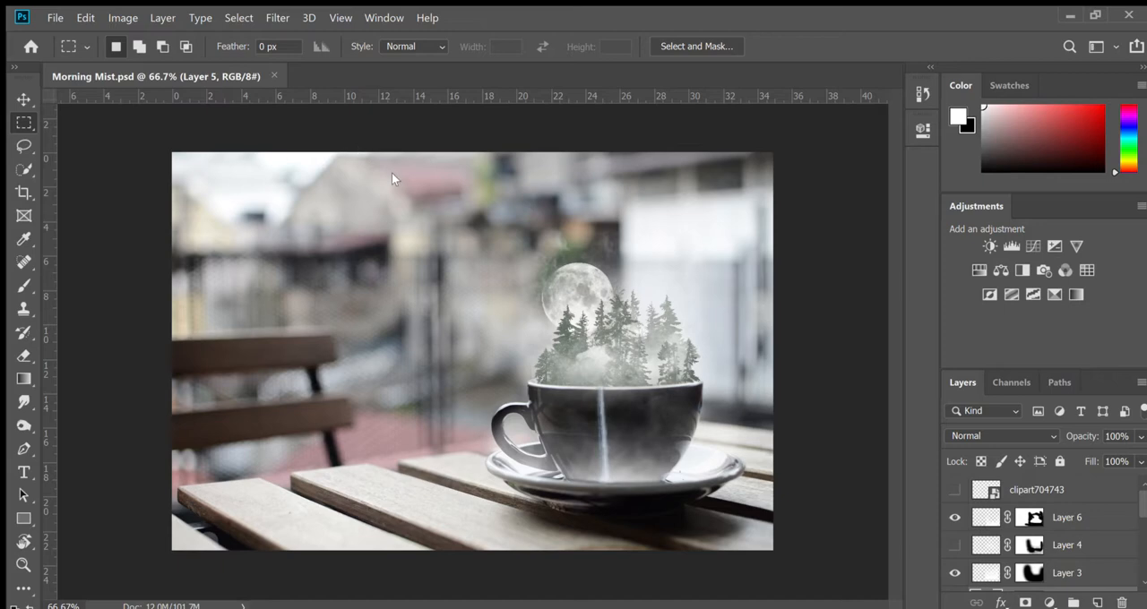
pyautogui.moveTo(350, 149)
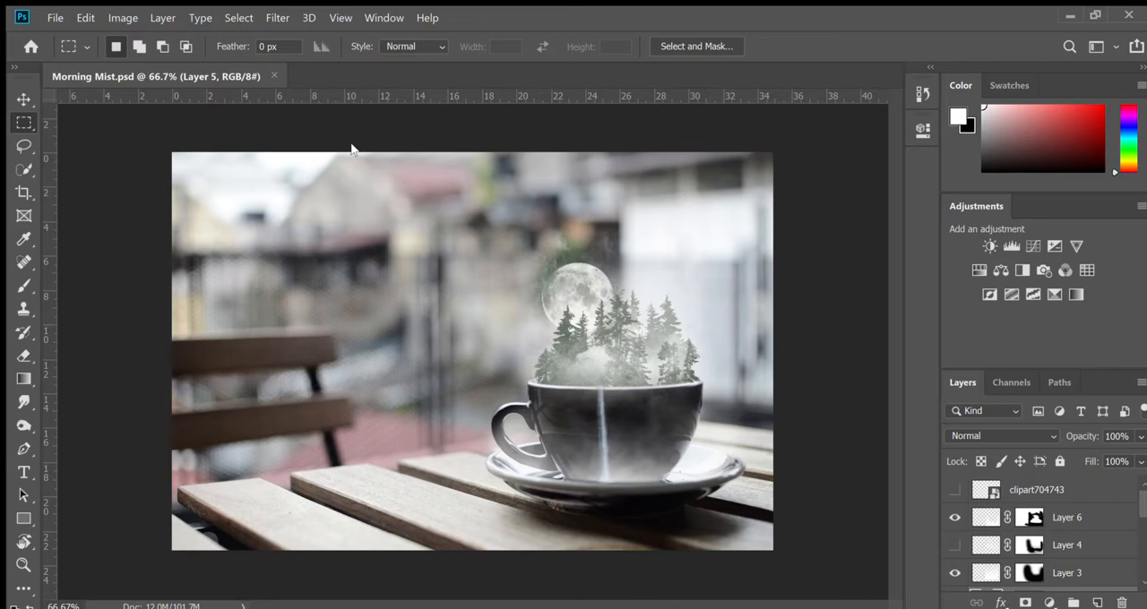
# Step: Open black-coffee-2847957.jpg as a new document beside Morning Mist
pyautogui.click(399, 75)
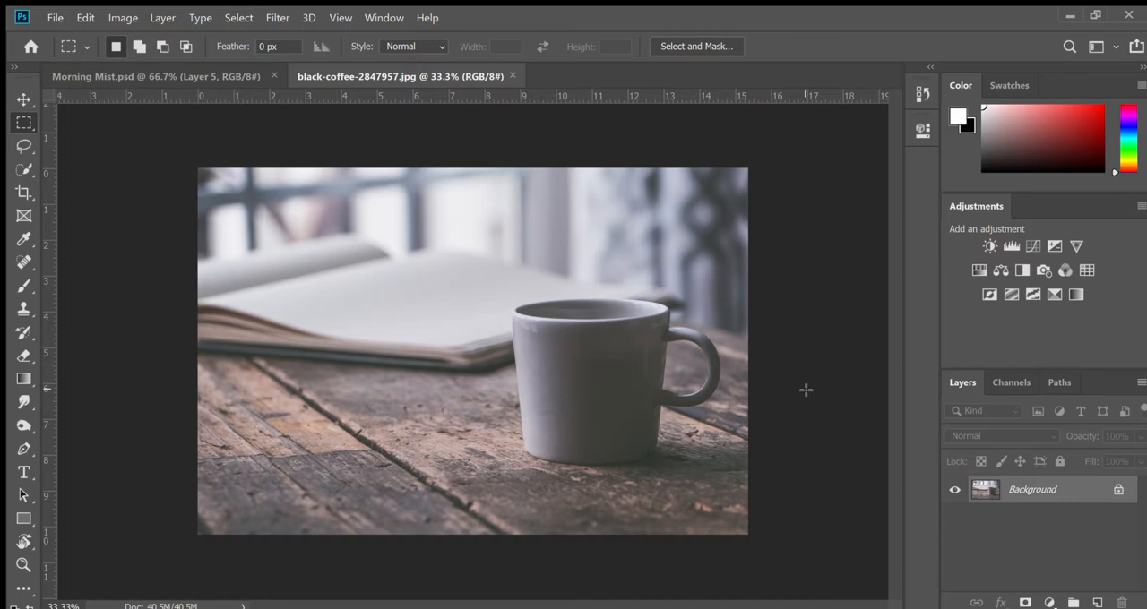
pyautogui.moveTo(654, 315)
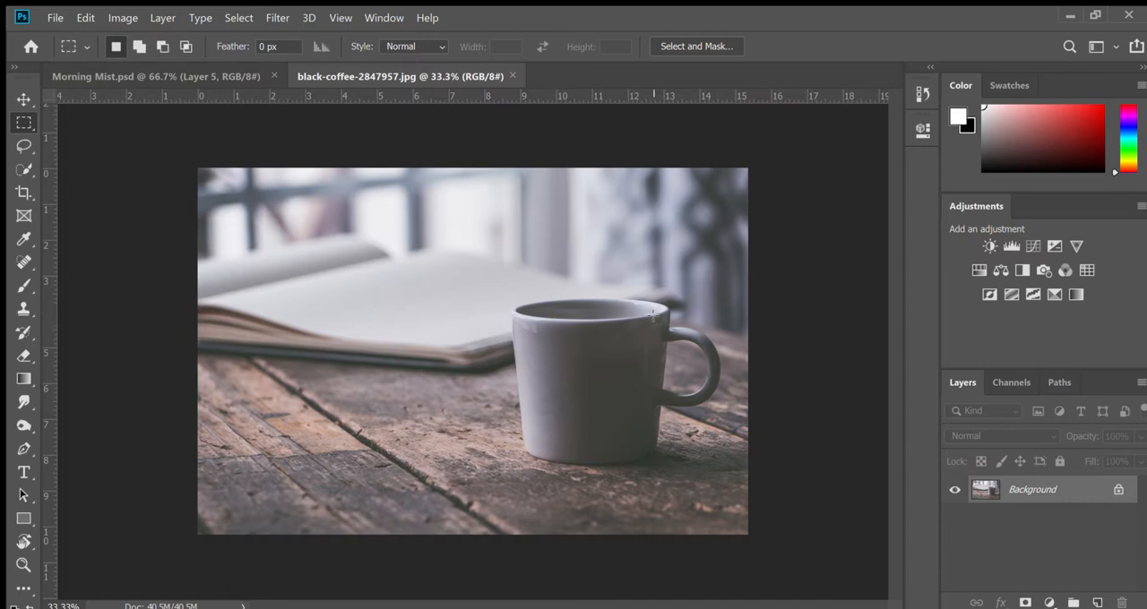
pyautogui.moveTo(588, 352)
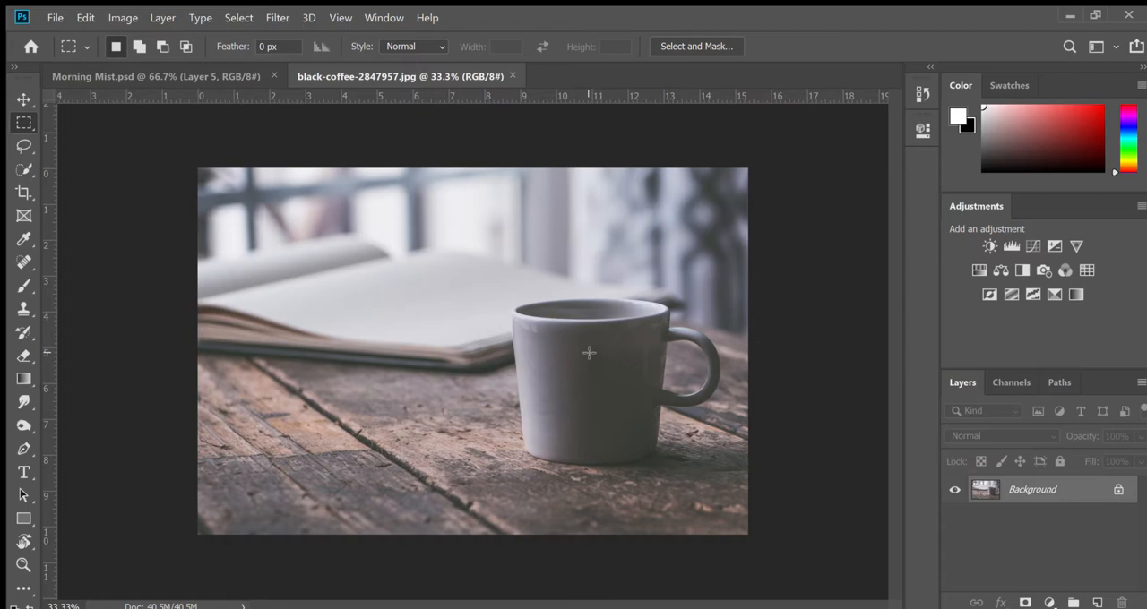
pyautogui.moveTo(571, 350)
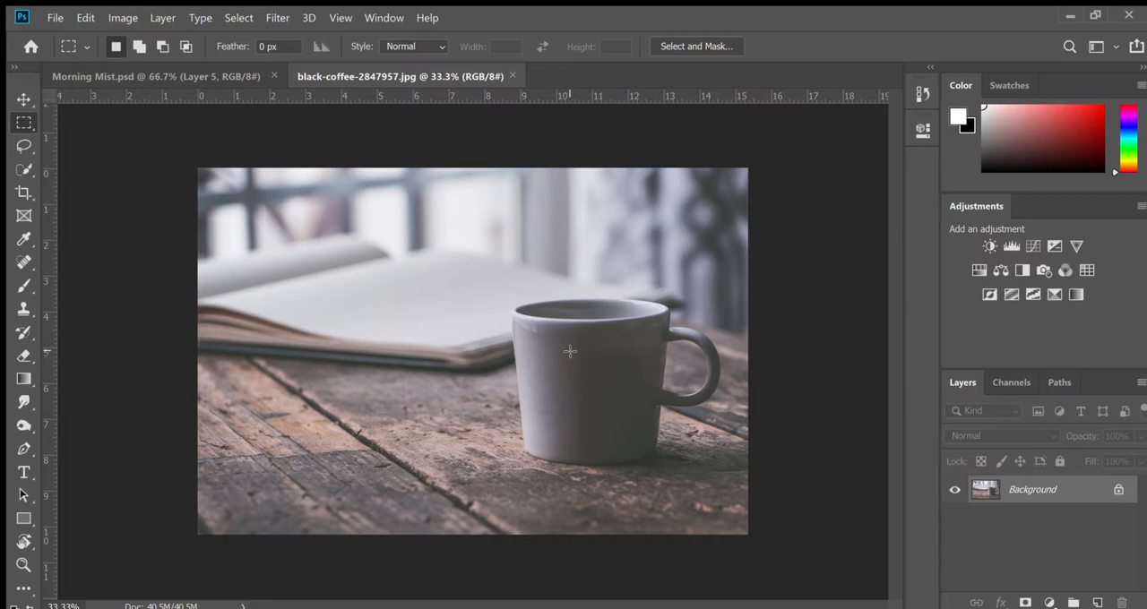
pyautogui.moveTo(256, 285)
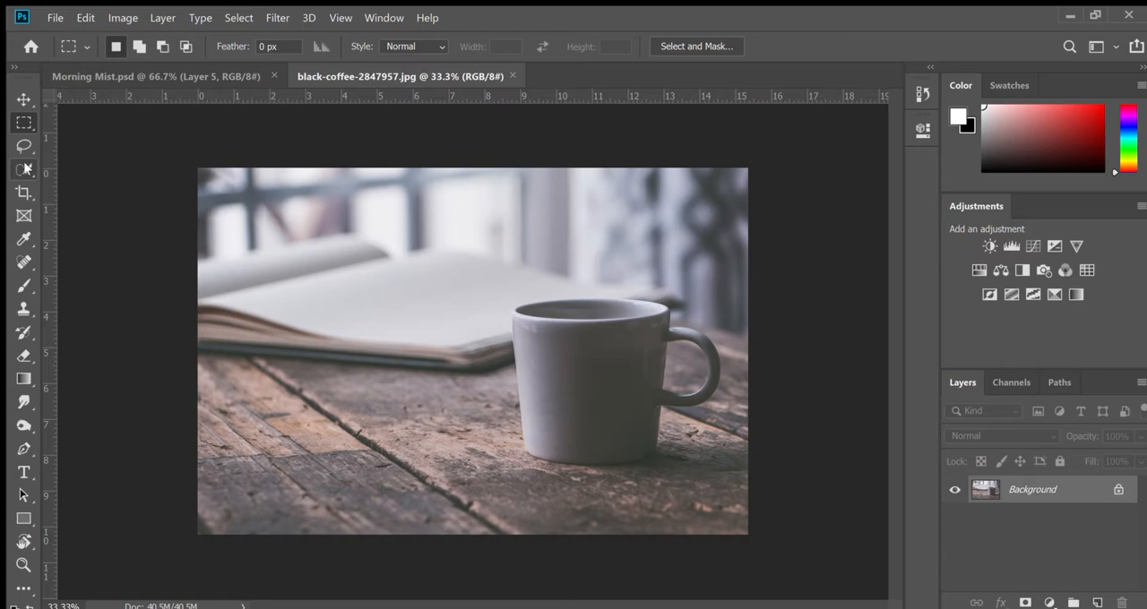
pyautogui.moveTo(24, 175)
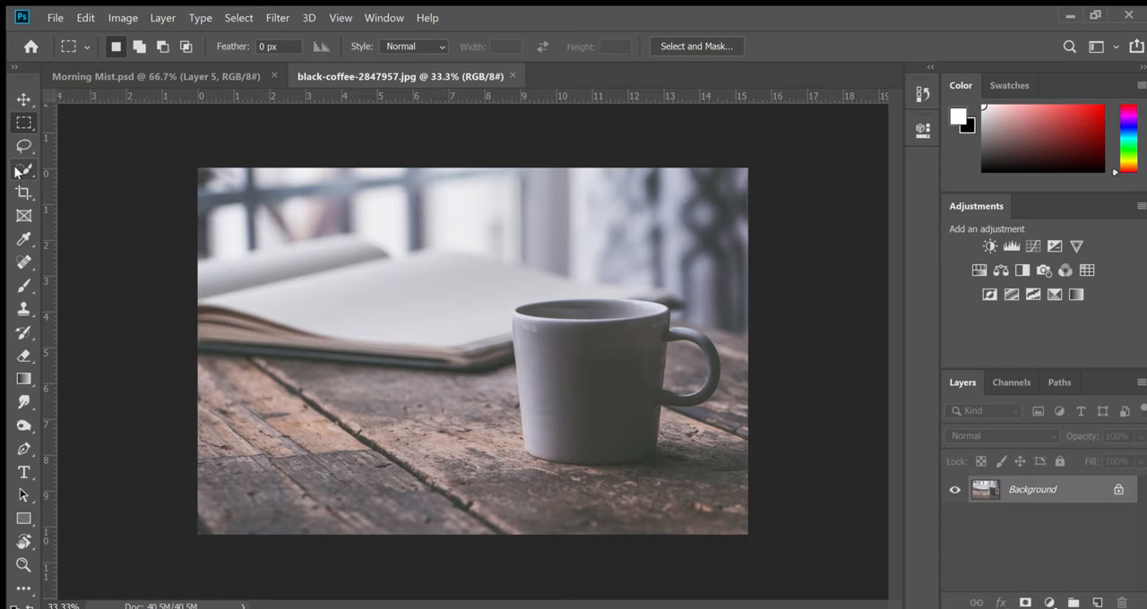
# Step: Paint a Quick Selection over the mug's rim, body and handle
pyautogui.click(23, 171)
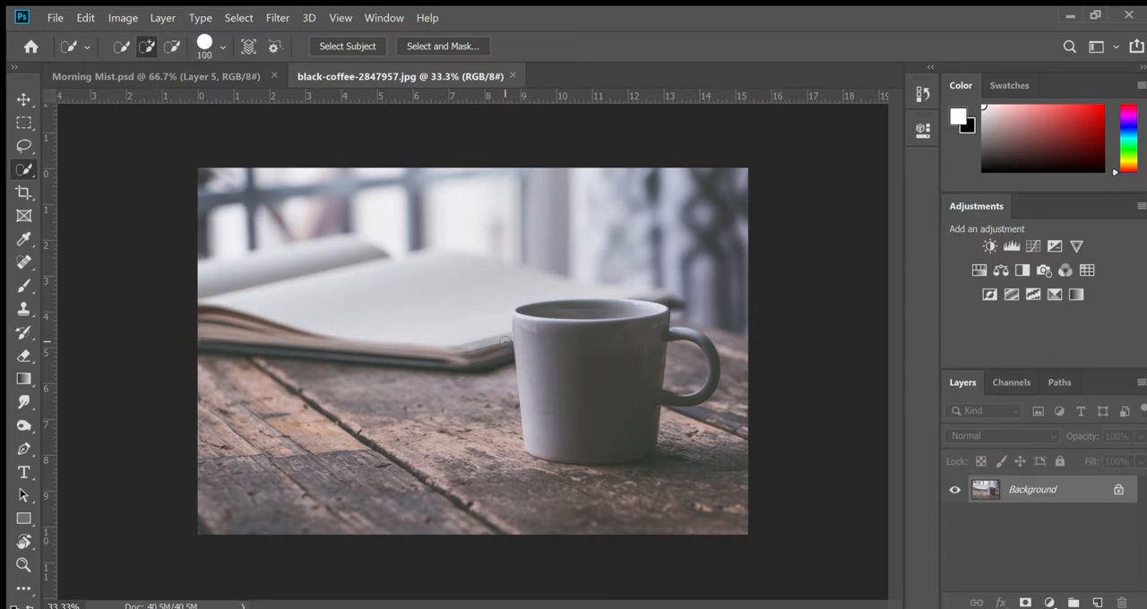
pyautogui.moveTo(460, 306)
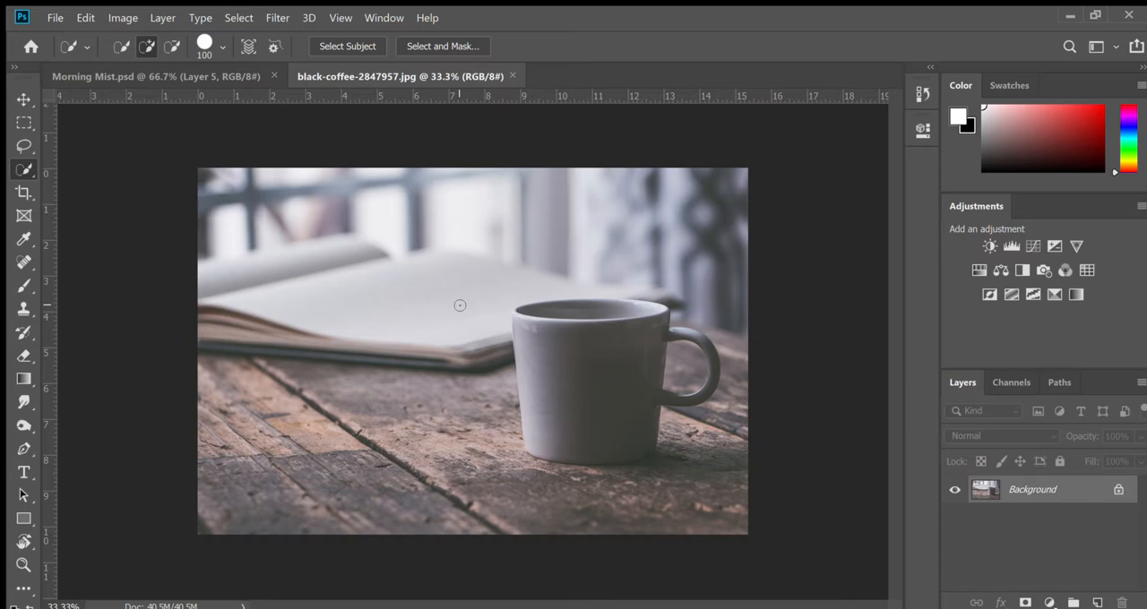
pyautogui.moveTo(521, 338)
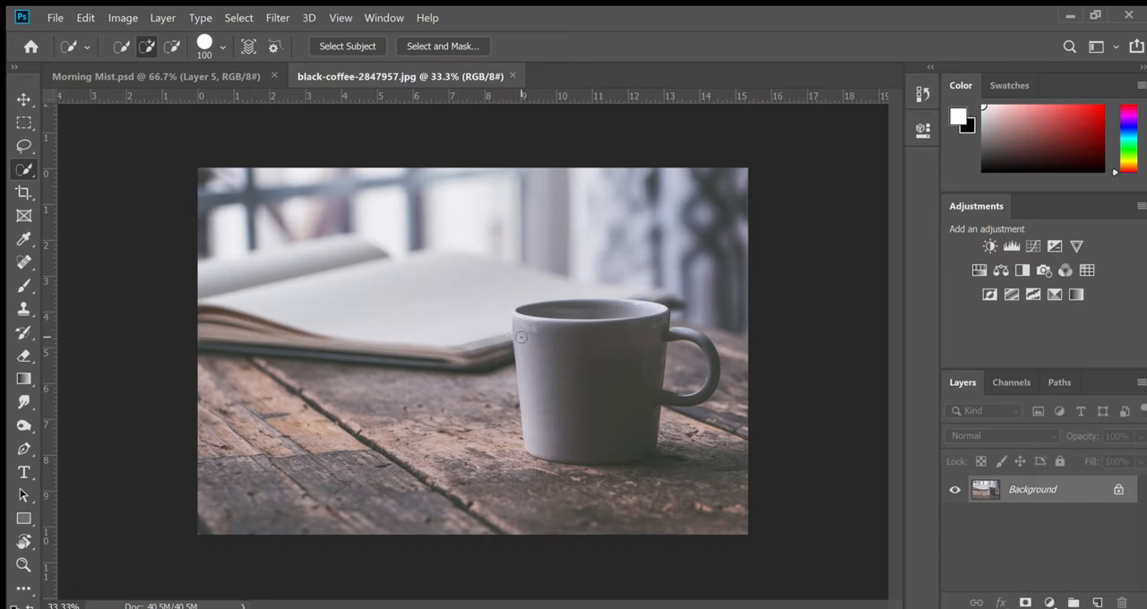
pyautogui.moveTo(508, 331)
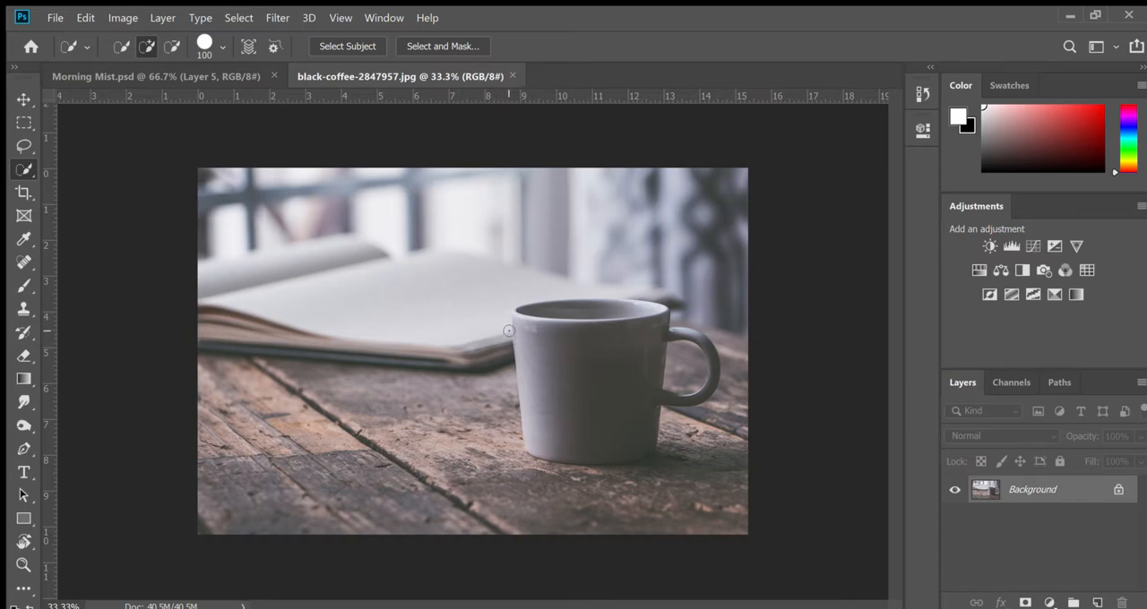
pyautogui.moveTo(511, 318); pyautogui.dragTo(574, 354)
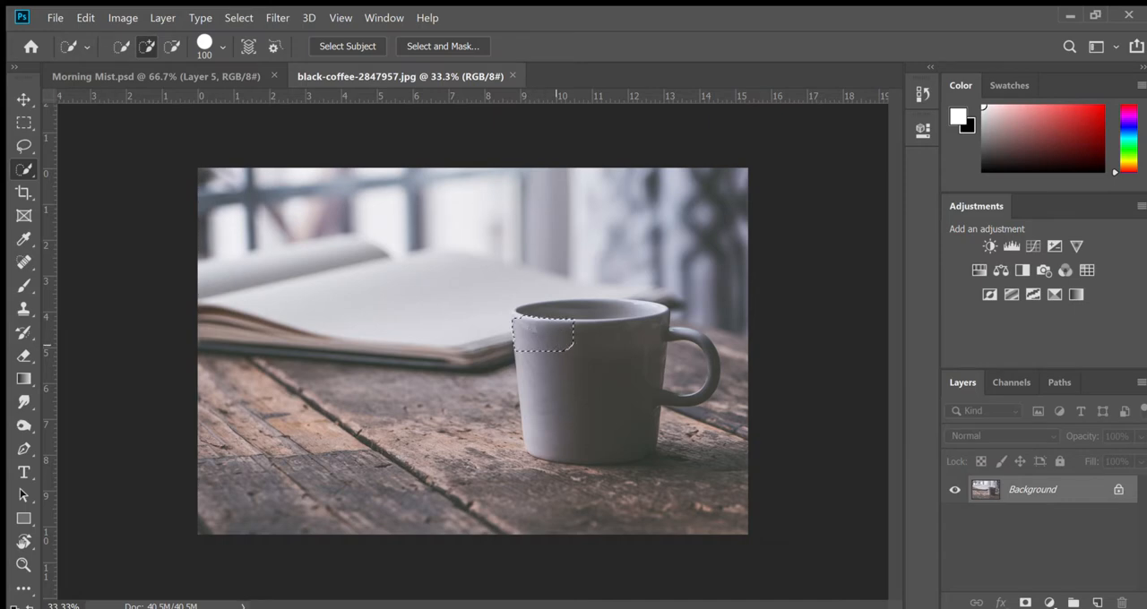
pyautogui.moveTo(574, 340); pyautogui.dragTo(645, 376)
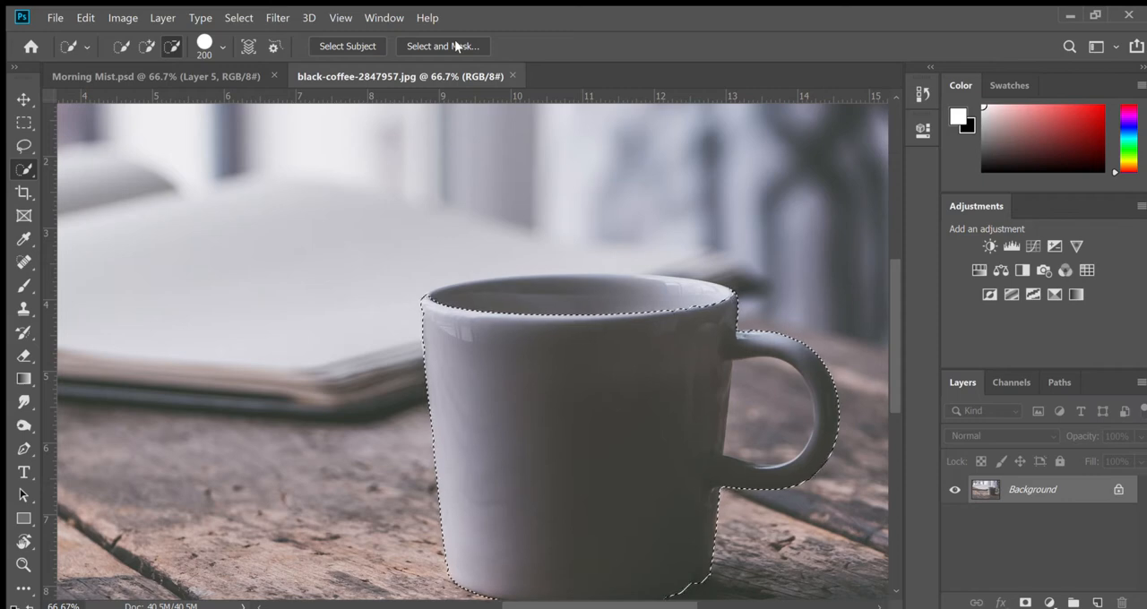
# Step: Enter Select and Mask and raise the overlay opacity to 73%
pyautogui.click(442, 45)
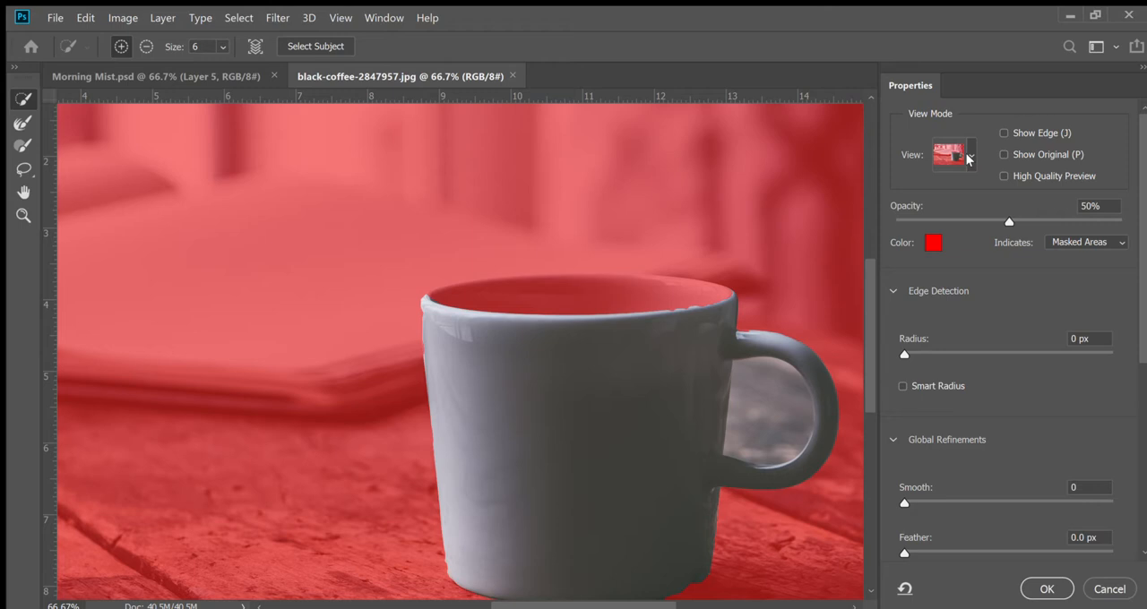
pyautogui.moveTo(968, 152)
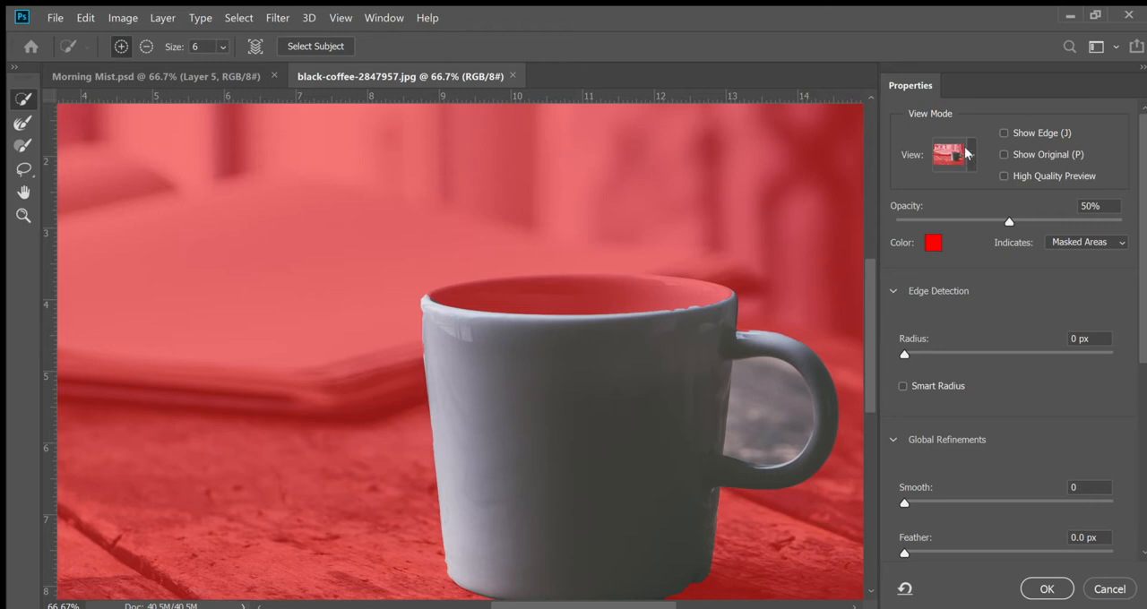
pyautogui.moveTo(970, 179)
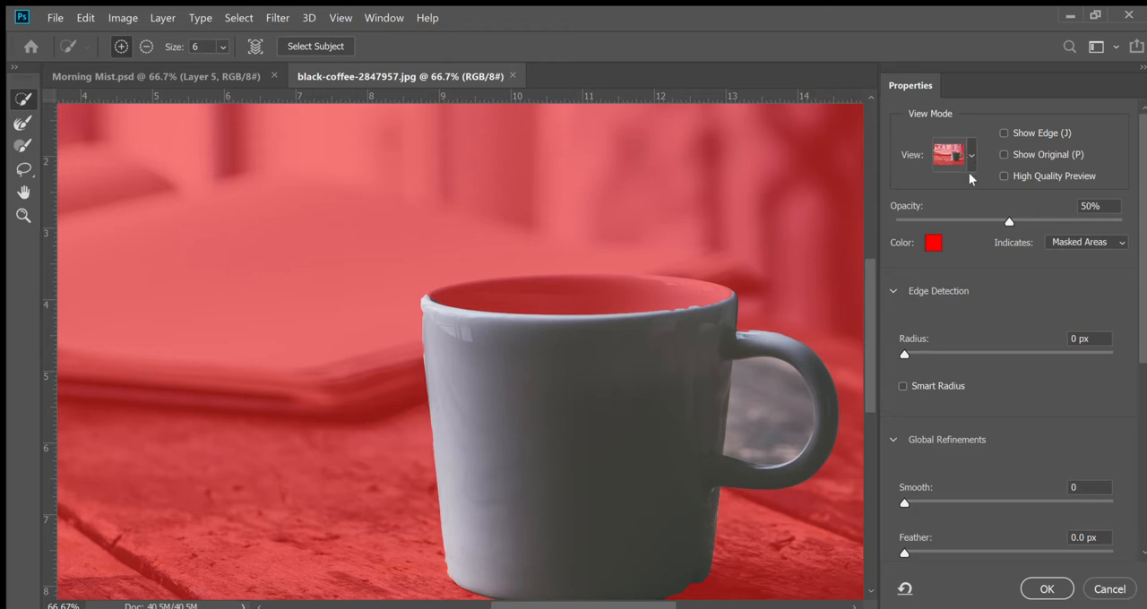
pyautogui.moveTo(1006, 223)
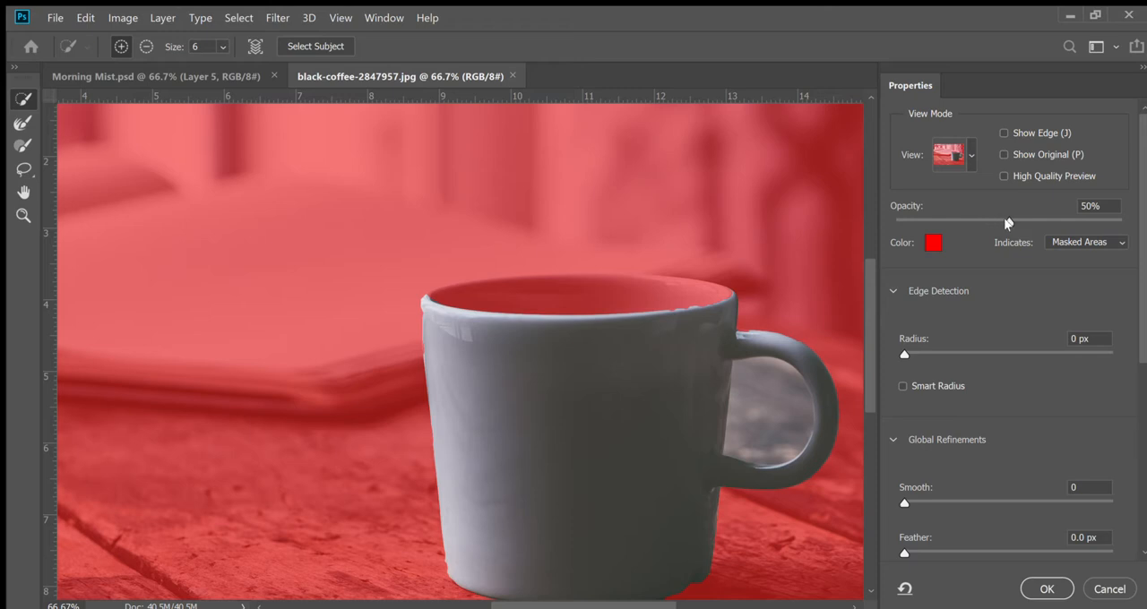
pyautogui.moveTo(1007, 218); pyautogui.dragTo(1053, 219)
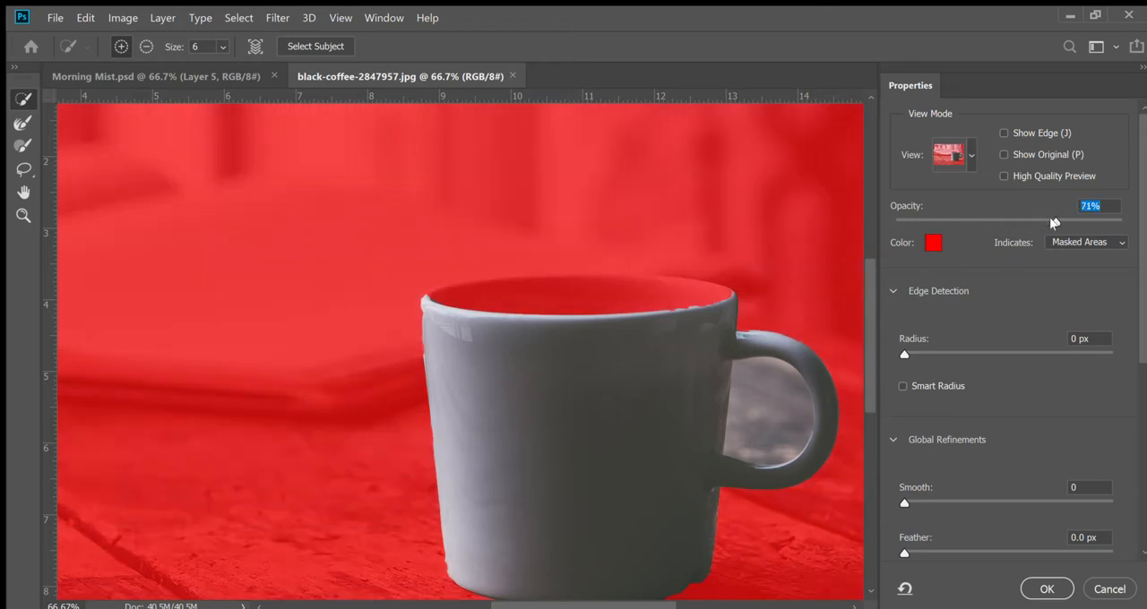
pyautogui.moveTo(1053, 221); pyautogui.dragTo(1060, 222)
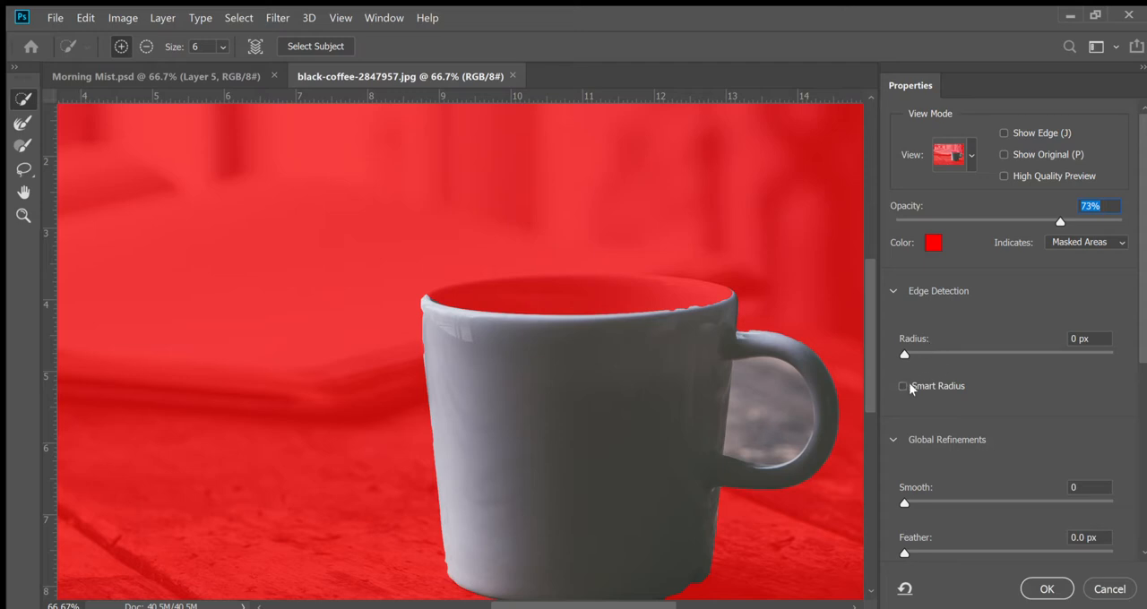
pyautogui.moveTo(905, 387)
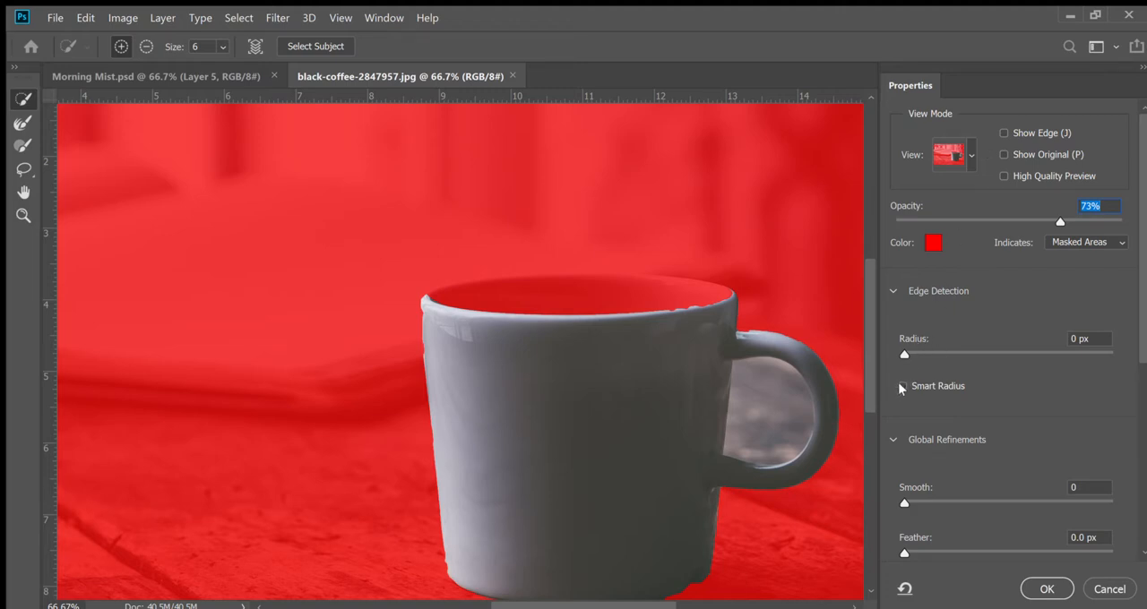
# Step: Enable Smart Radius and set the edge radius to 59 px
pyautogui.click(902, 386)
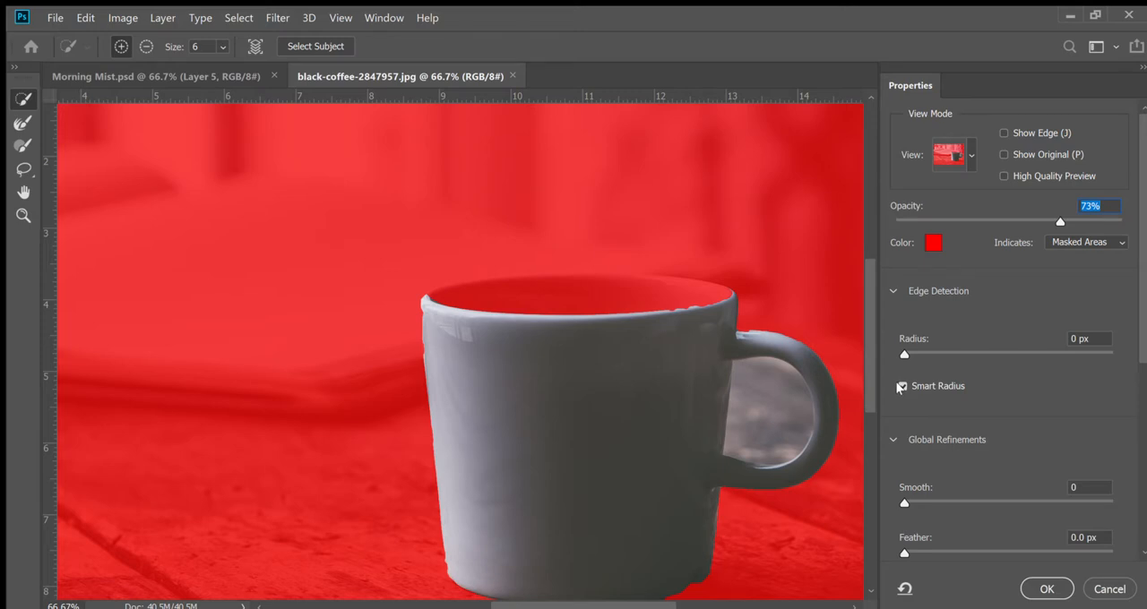
pyautogui.click(903, 386)
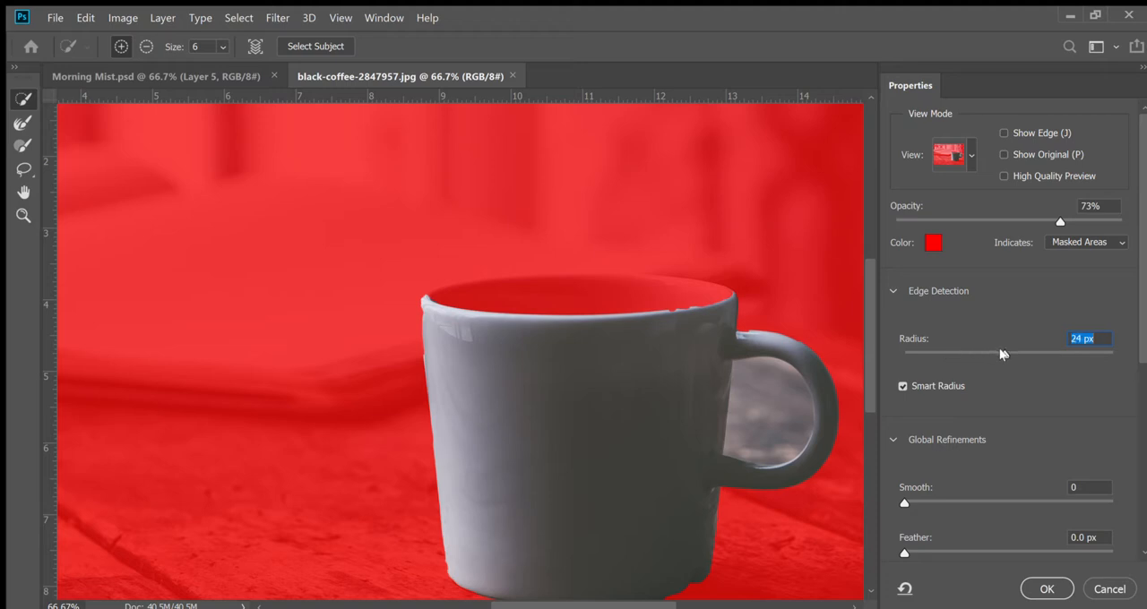
pyautogui.moveTo(976, 354); pyautogui.dragTo(1004, 354)
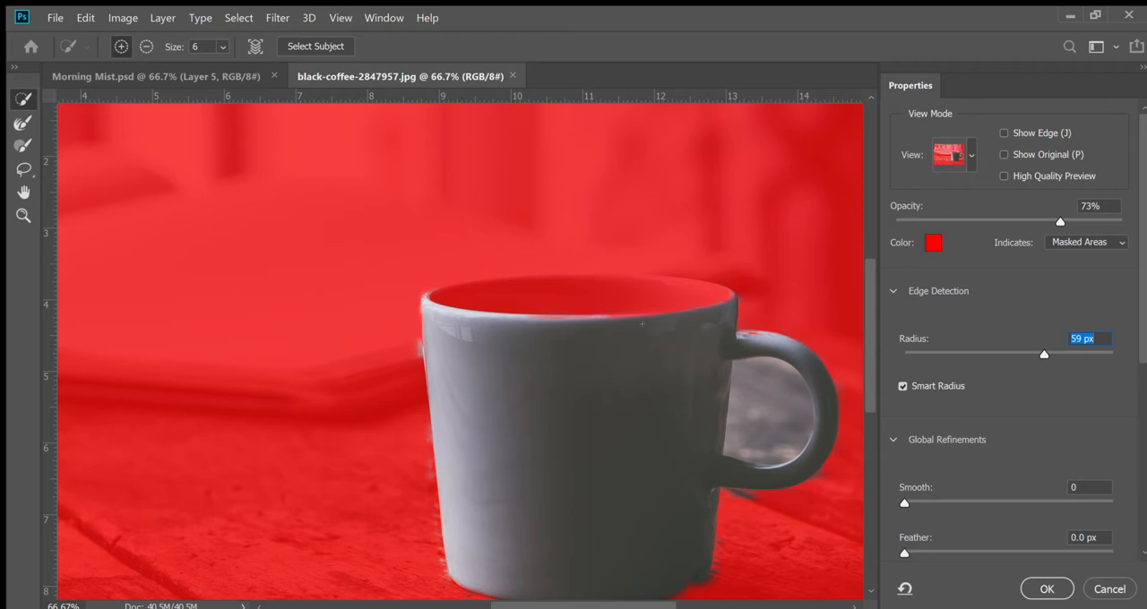
pyautogui.moveTo(692, 359)
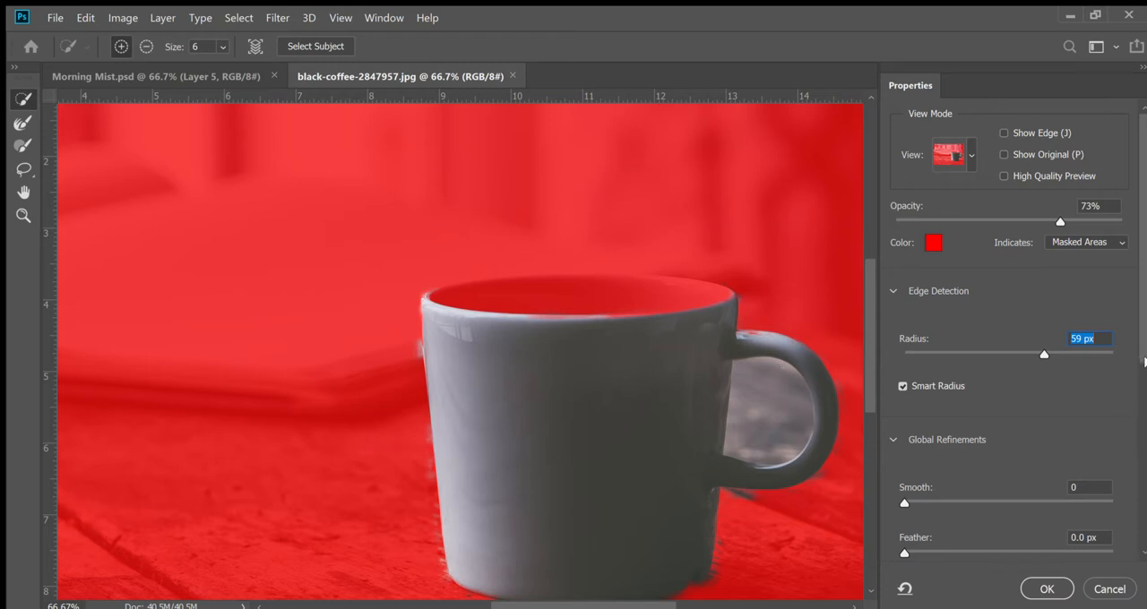
pyautogui.scroll(-3)
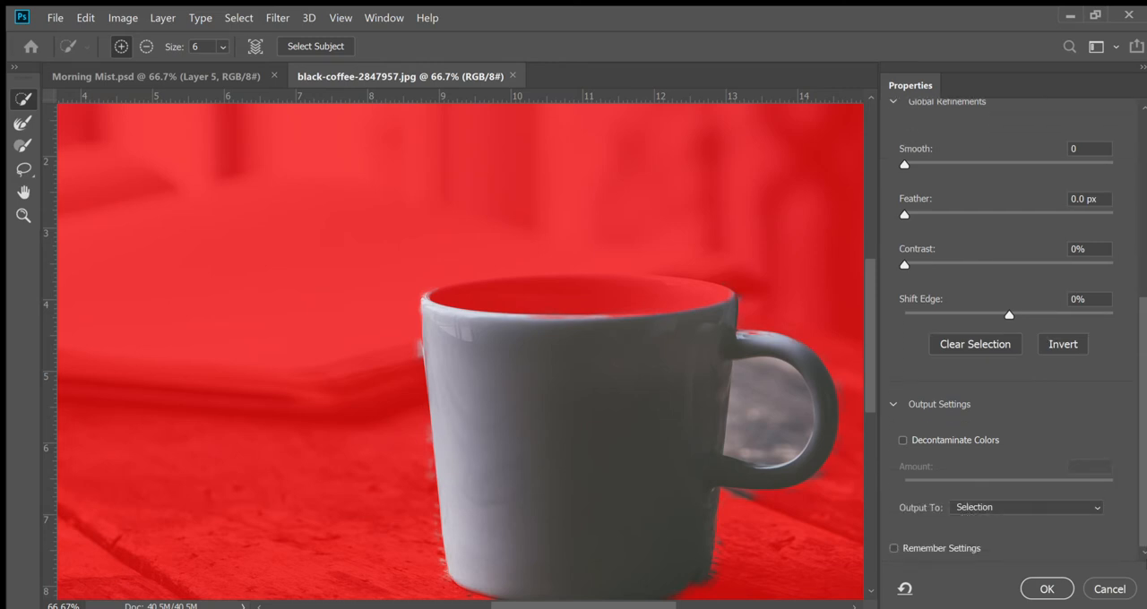
pyautogui.moveTo(1065, 517)
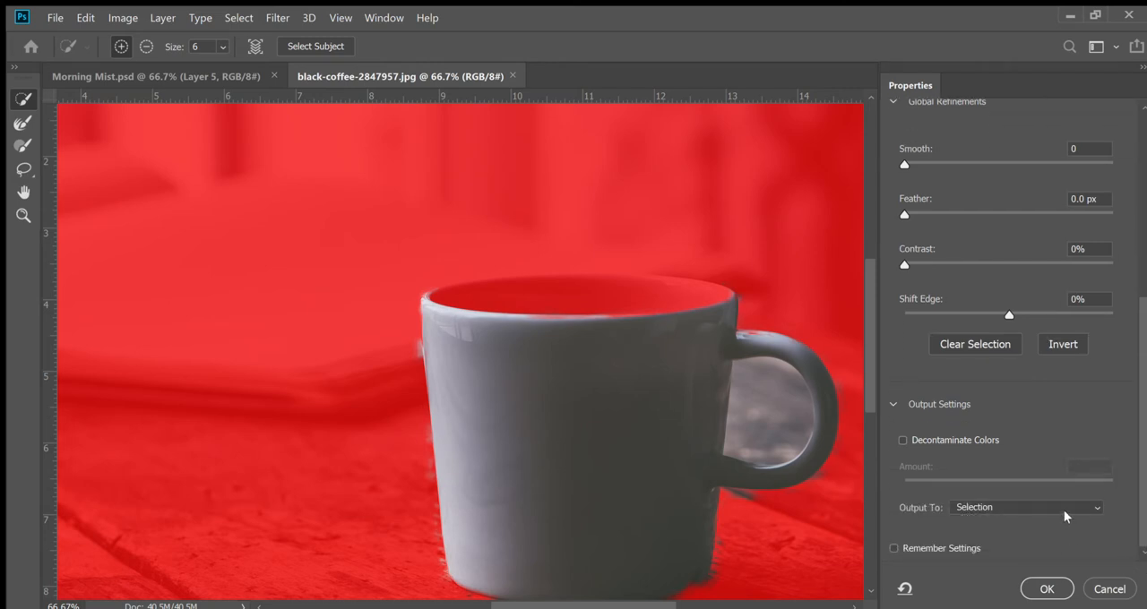
pyautogui.moveTo(1014, 507)
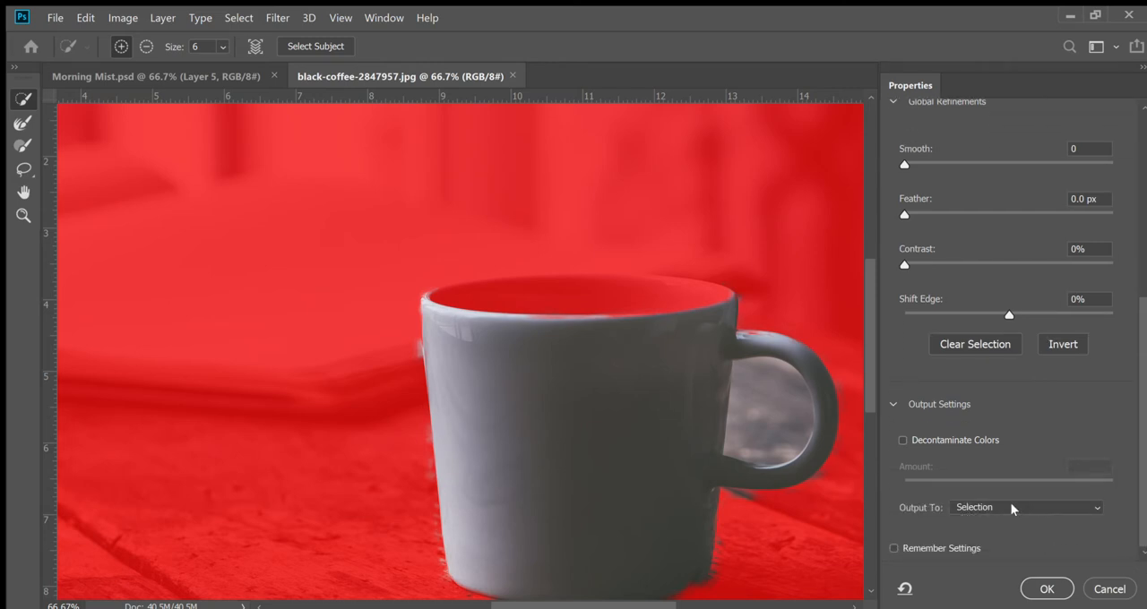
pyautogui.moveTo(1043, 509)
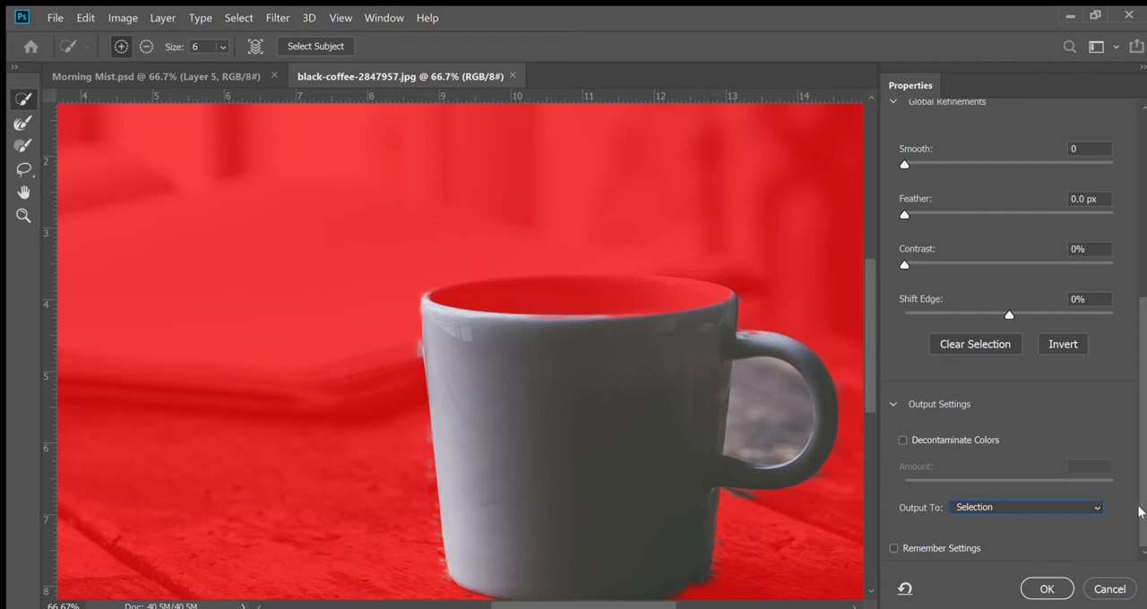
pyautogui.scroll(3)
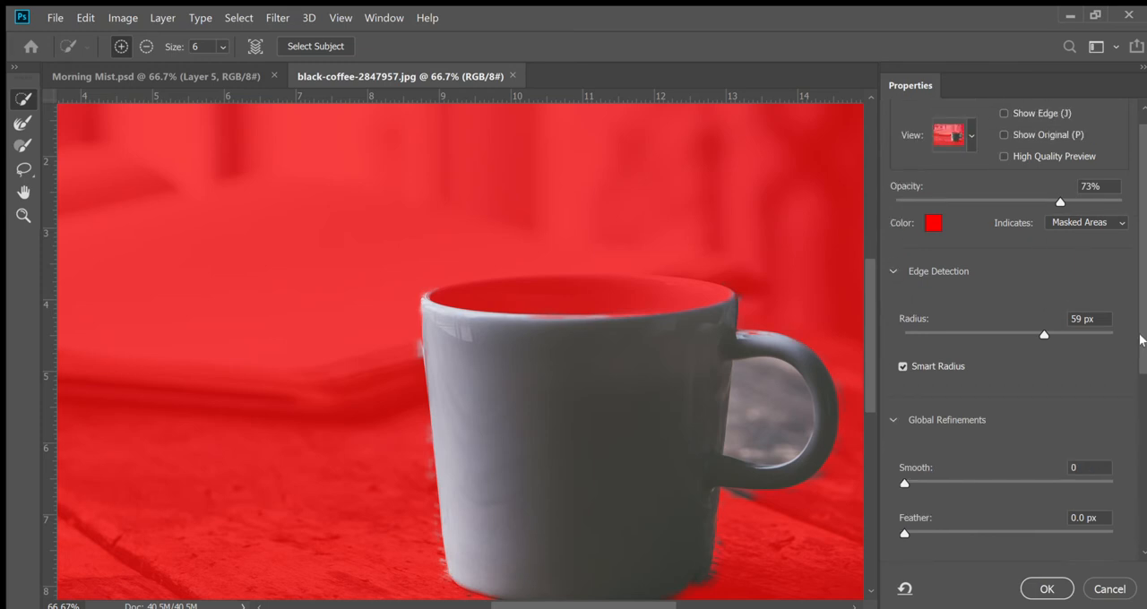
pyautogui.scroll(3)
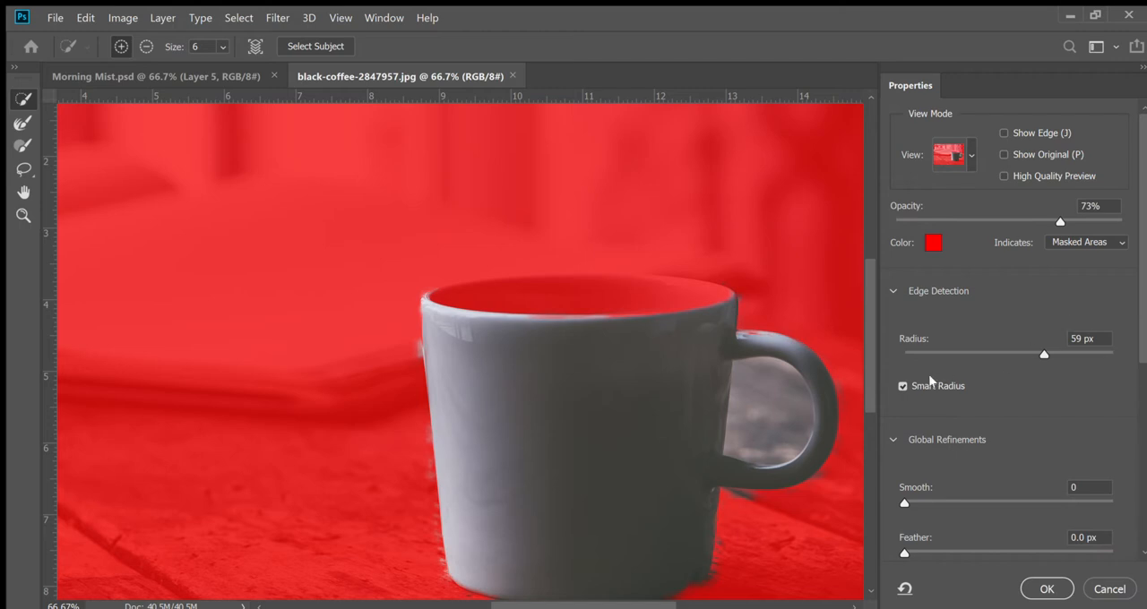
pyautogui.moveTo(1042, 357)
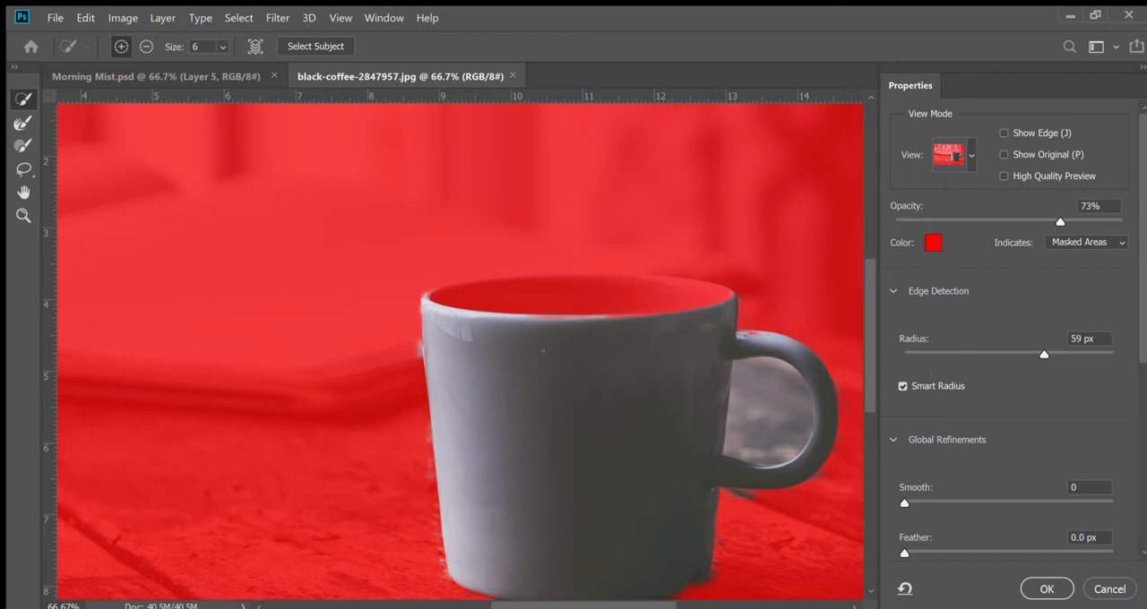
pyautogui.moveTo(594, 346)
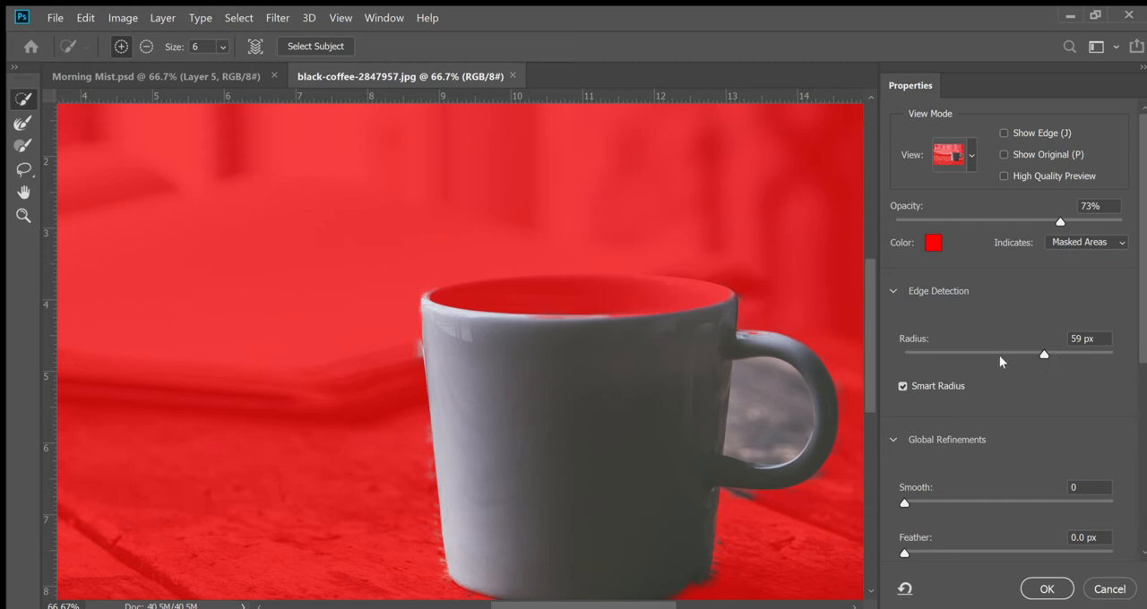
pyautogui.moveTo(1065, 360)
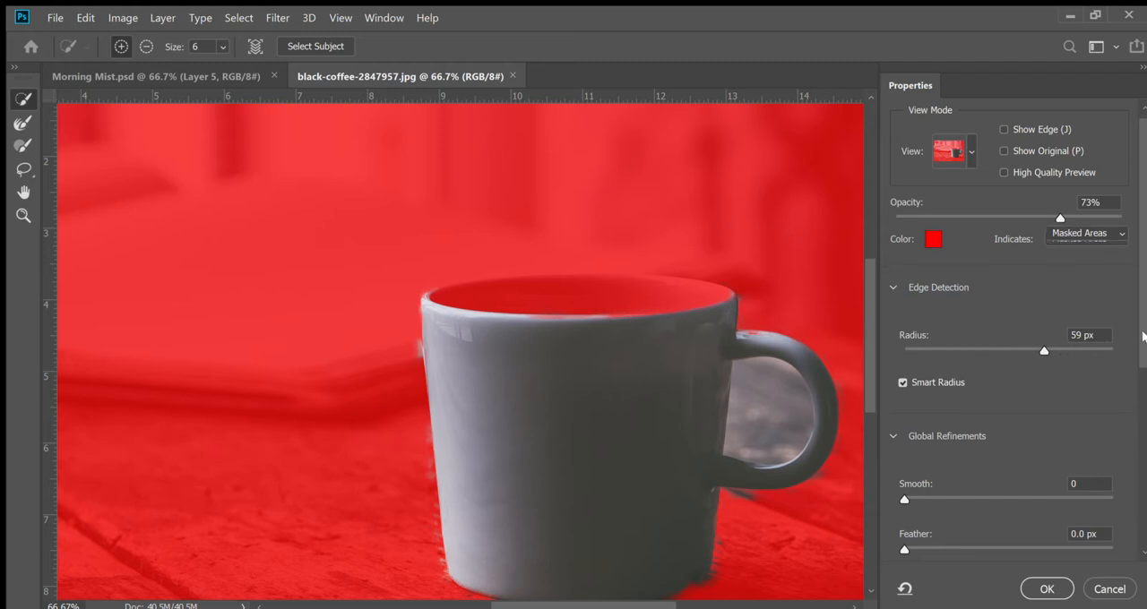
pyautogui.scroll(-3)
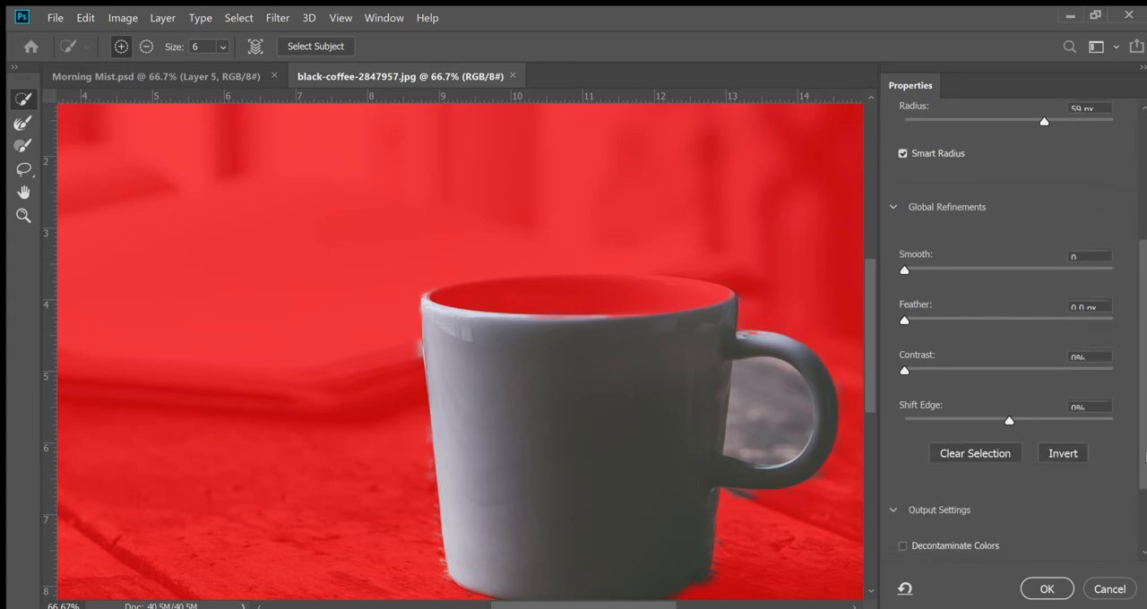
pyautogui.scroll(-3)
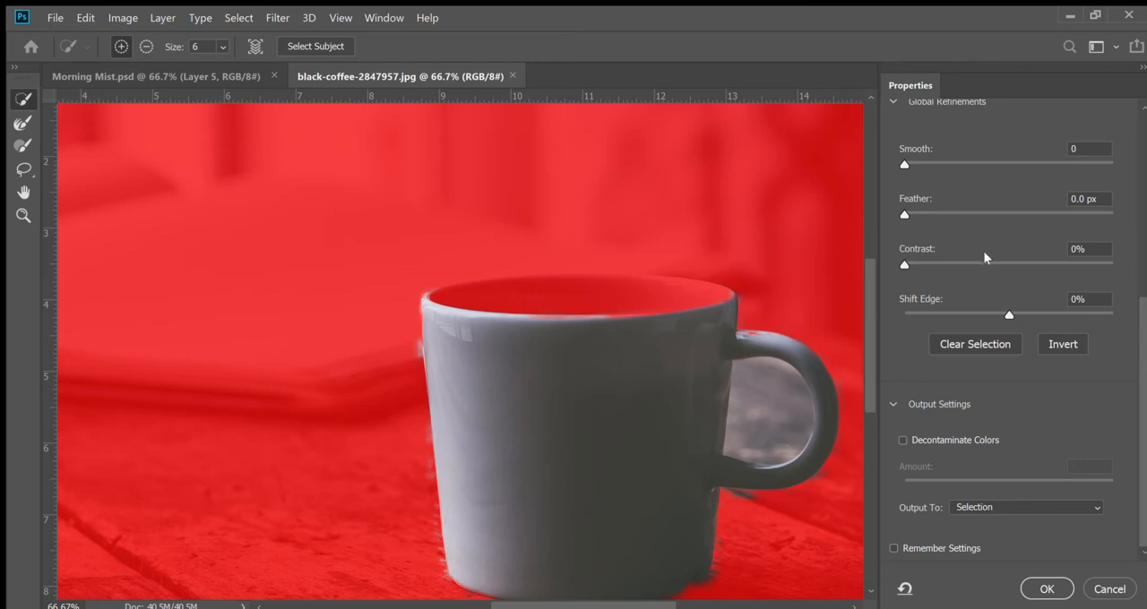
pyautogui.moveTo(998, 263)
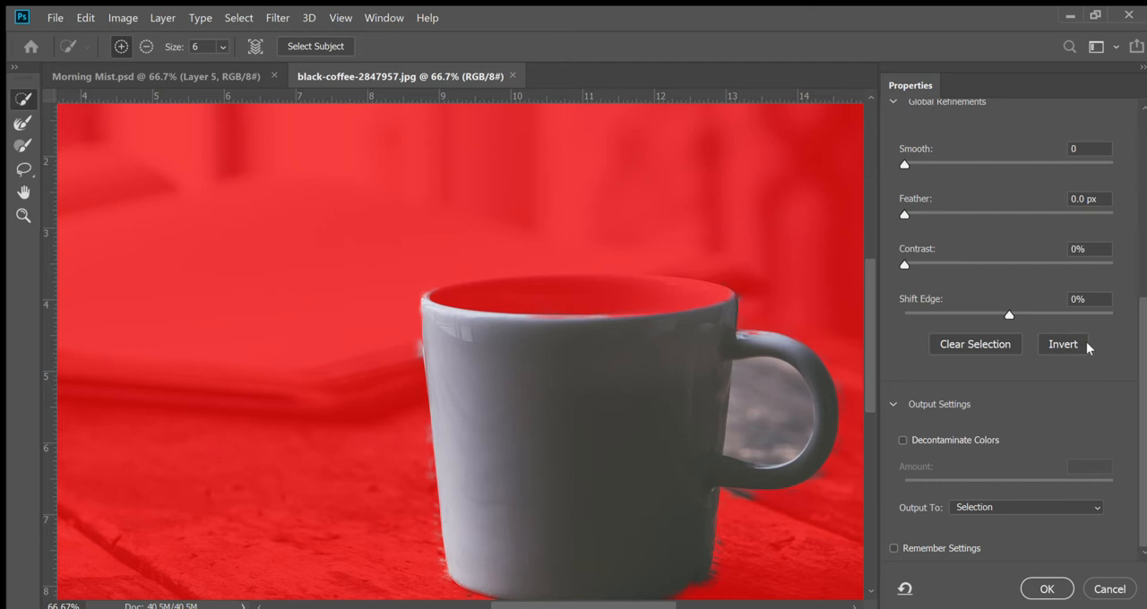
pyautogui.moveTo(1000, 255)
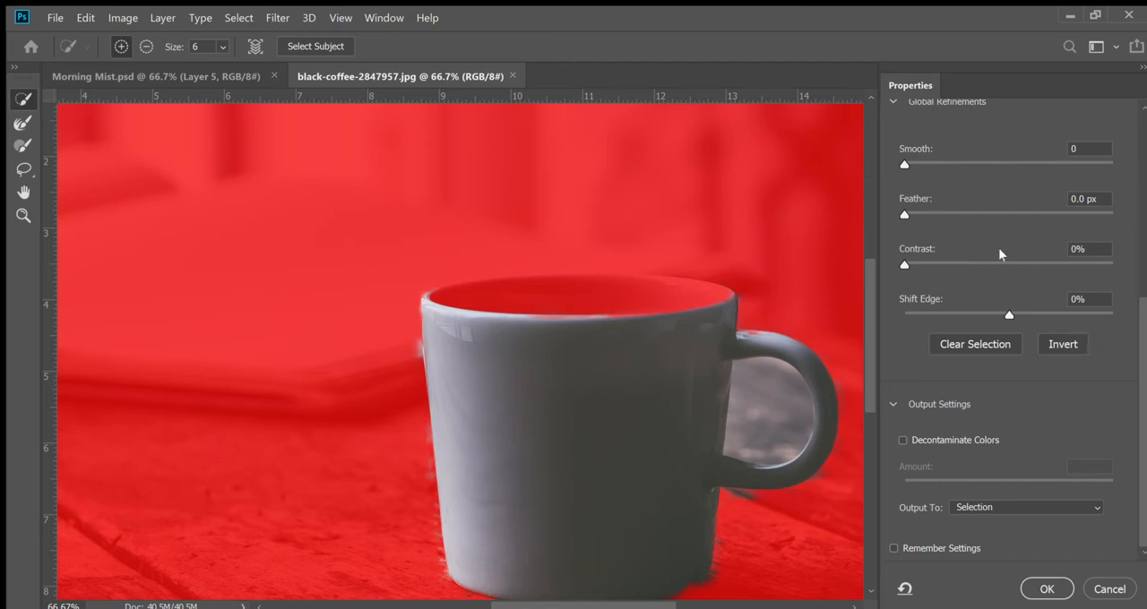
pyautogui.scroll(3)
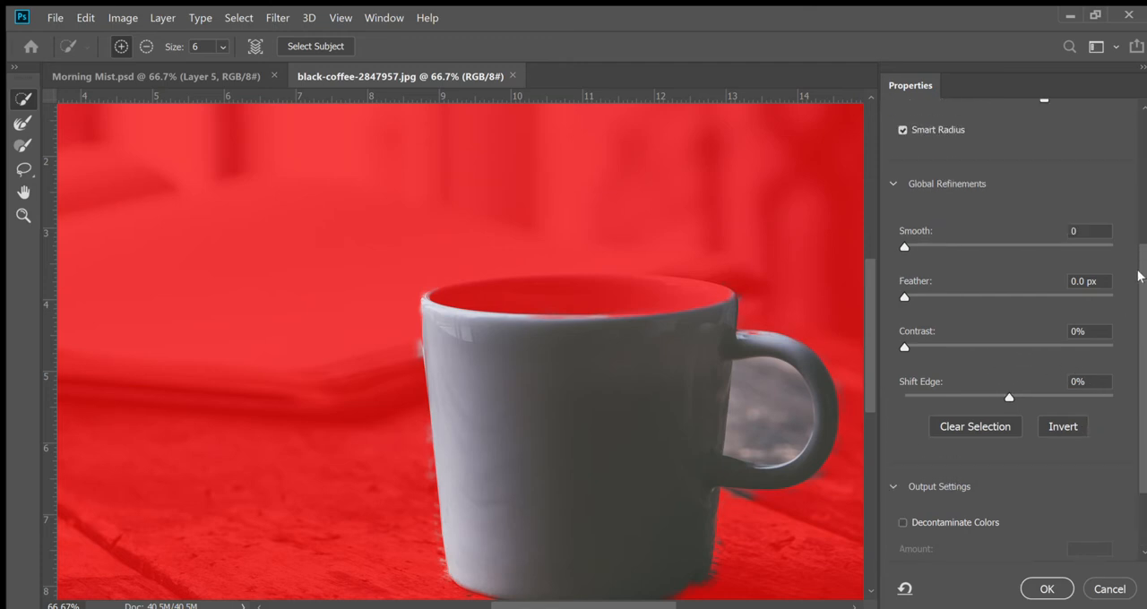
pyautogui.scroll(-3)
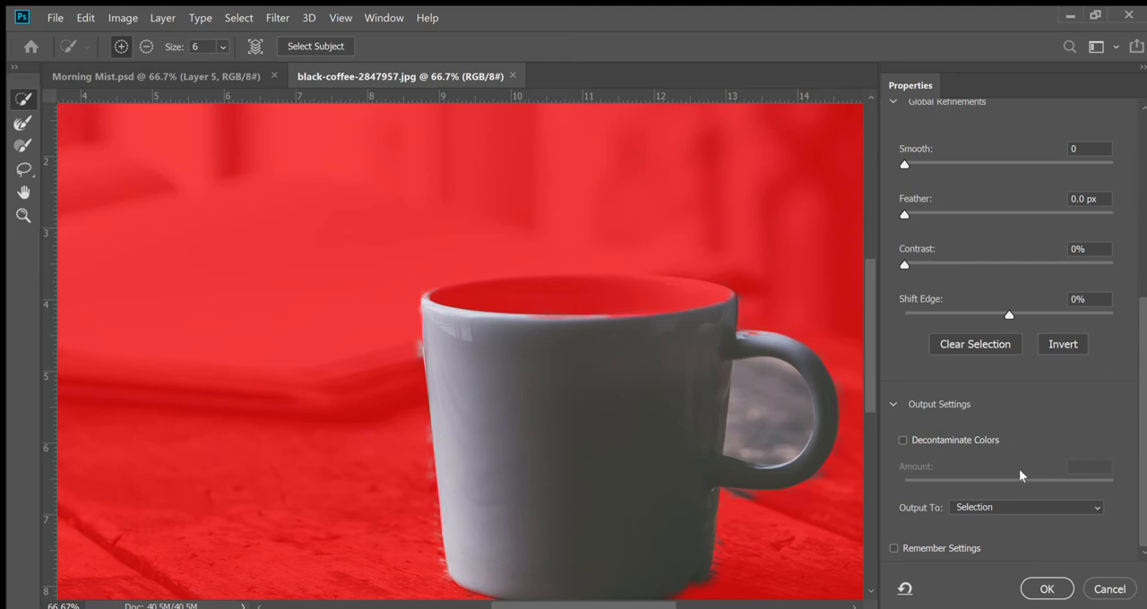
pyautogui.moveTo(993, 508)
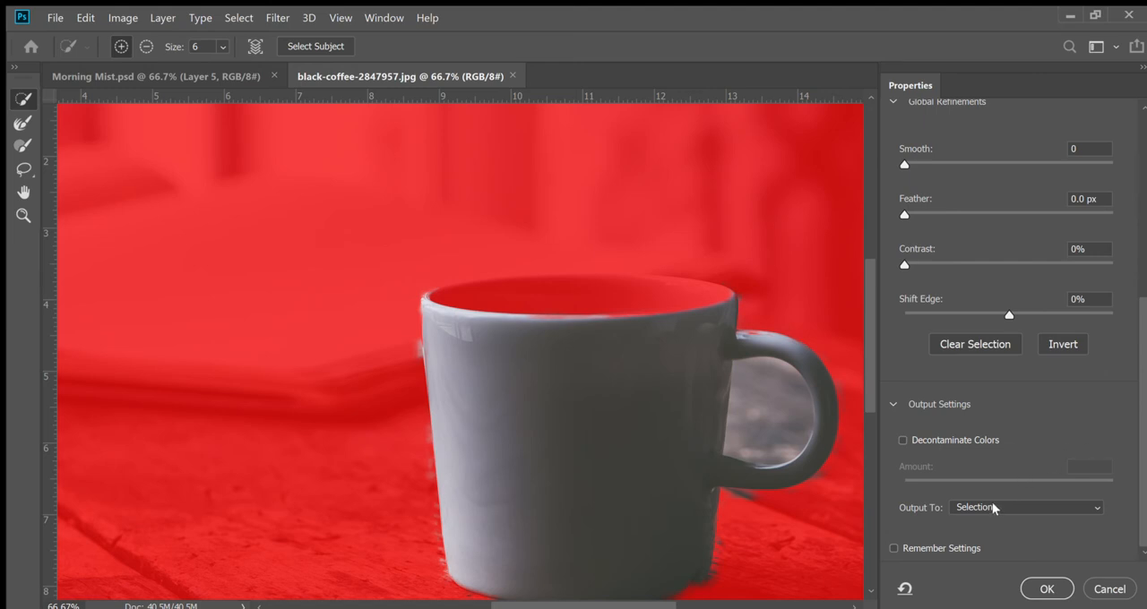
pyautogui.moveTo(1026, 562)
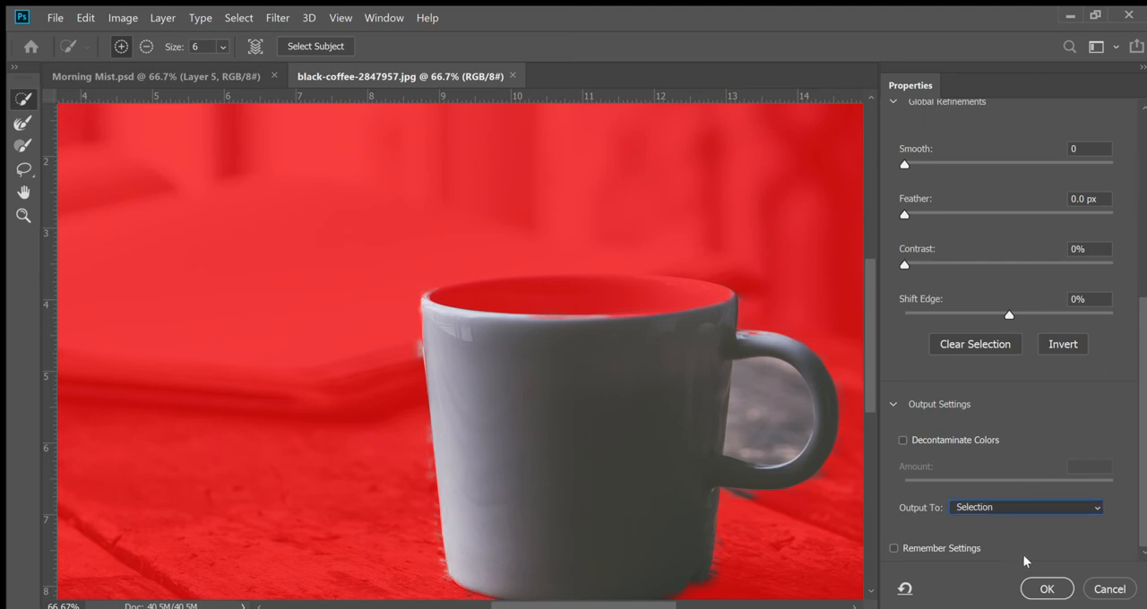
# Step: Output the refined selection to a new layer with layer mask and confirm
pyautogui.click(1026, 507)
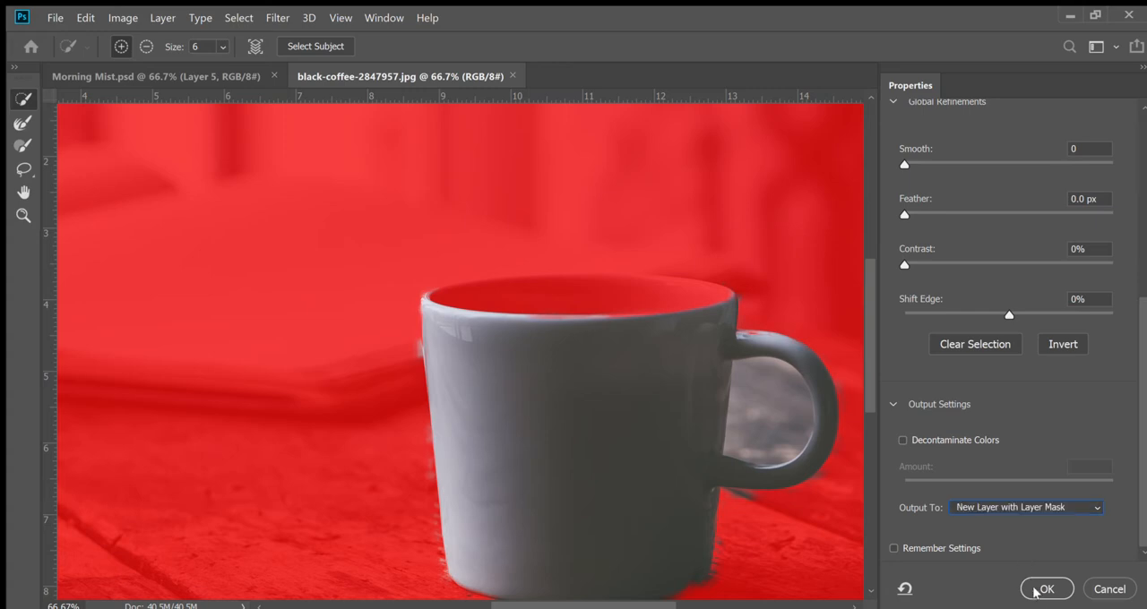
pyautogui.click(1046, 589)
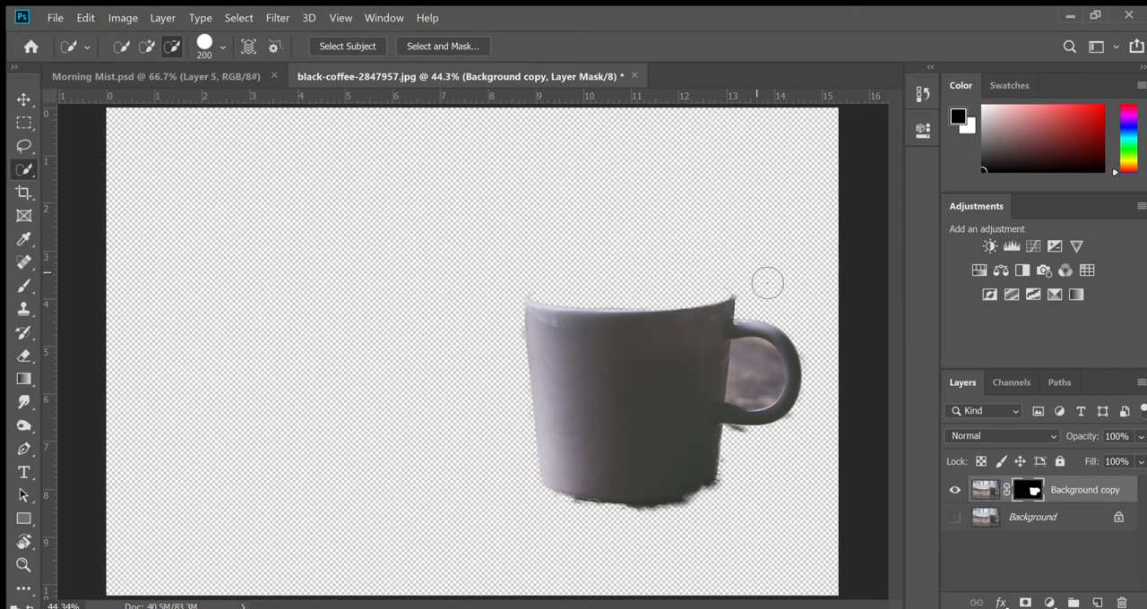
pyautogui.moveTo(645, 248)
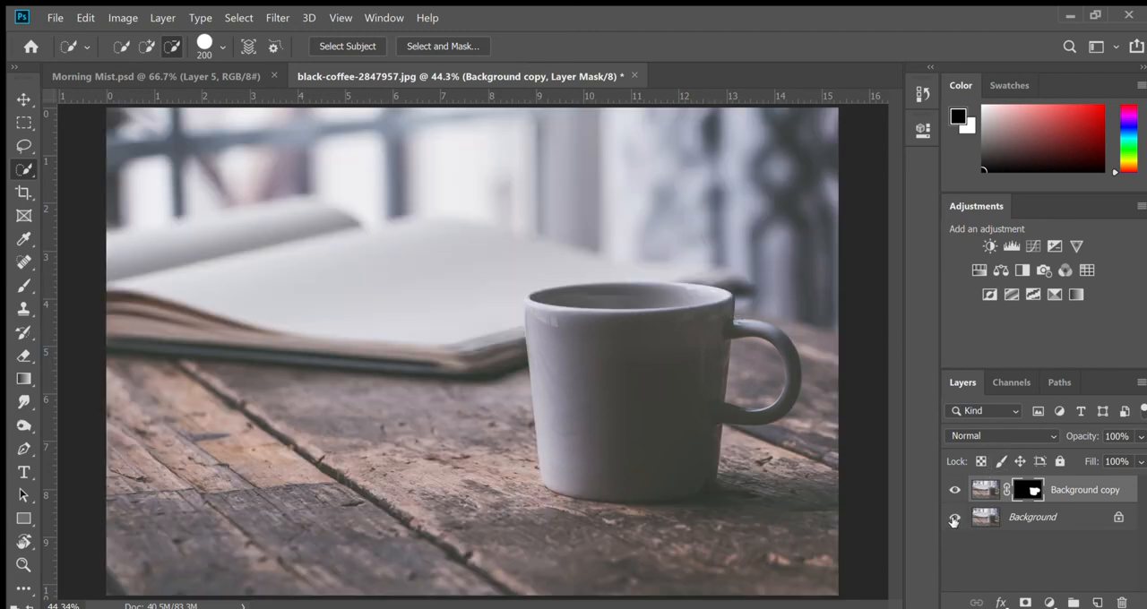
pyautogui.click(954, 517)
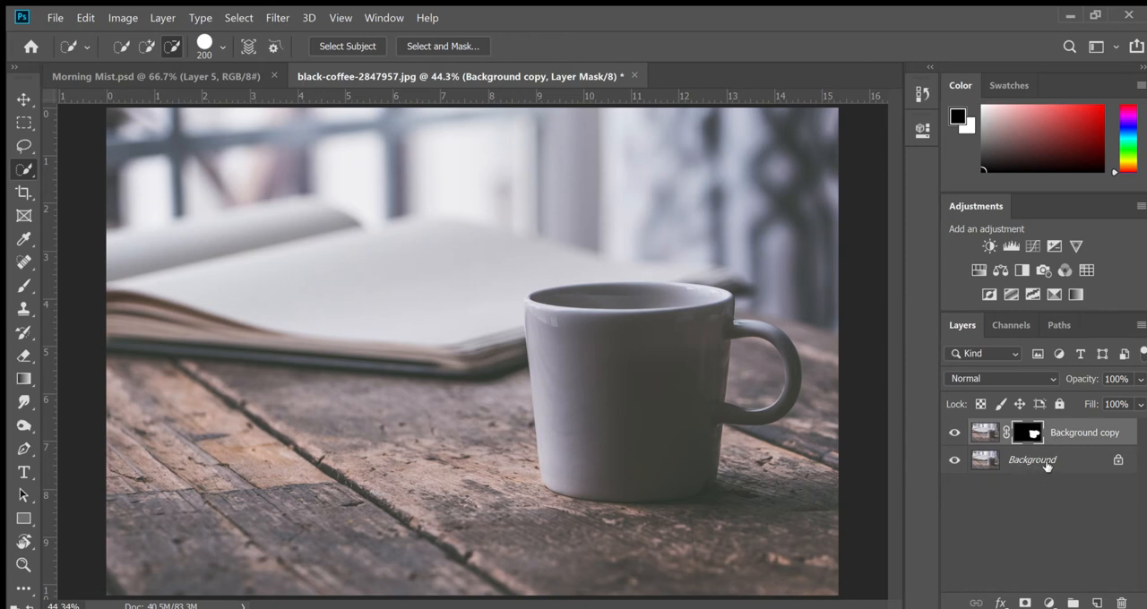
pyautogui.moveTo(1045, 455)
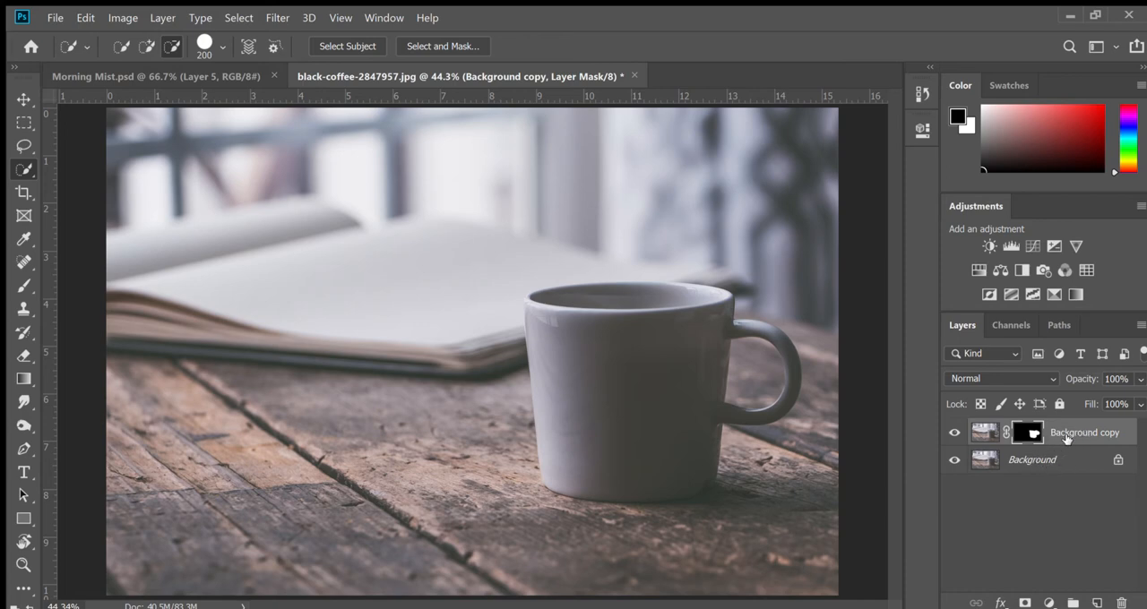
pyautogui.click(1027, 433)
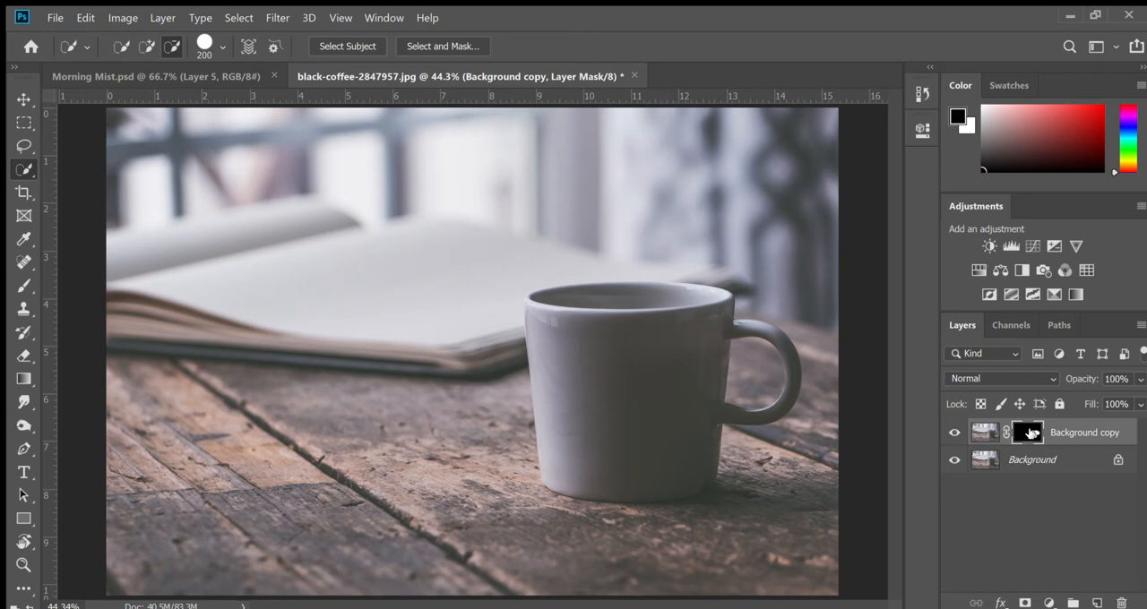
pyautogui.moveTo(1031, 437)
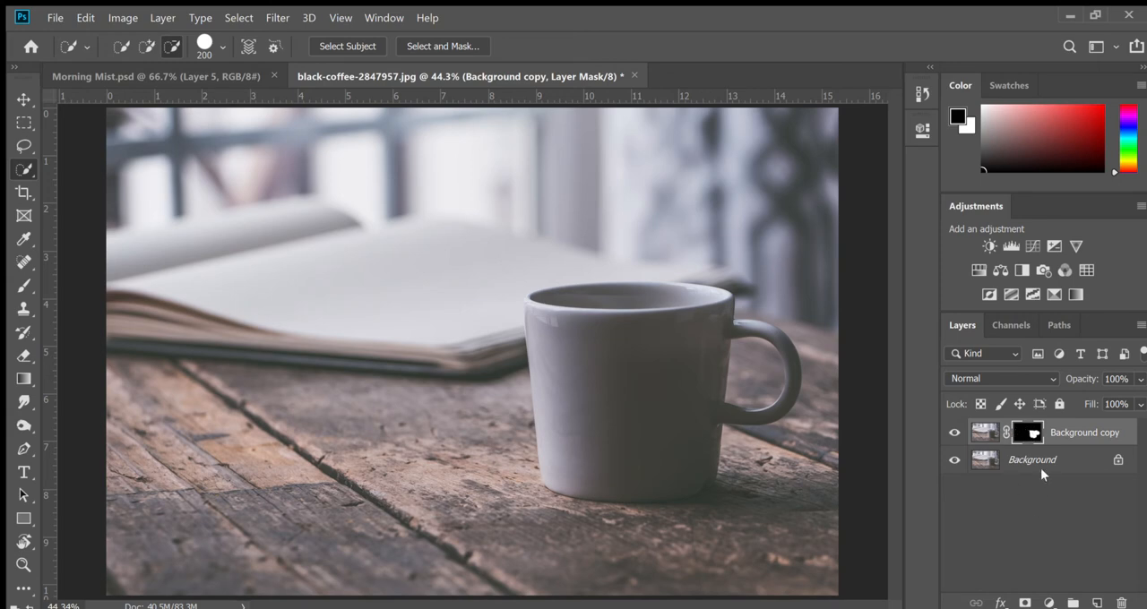
pyautogui.moveTo(1049, 468)
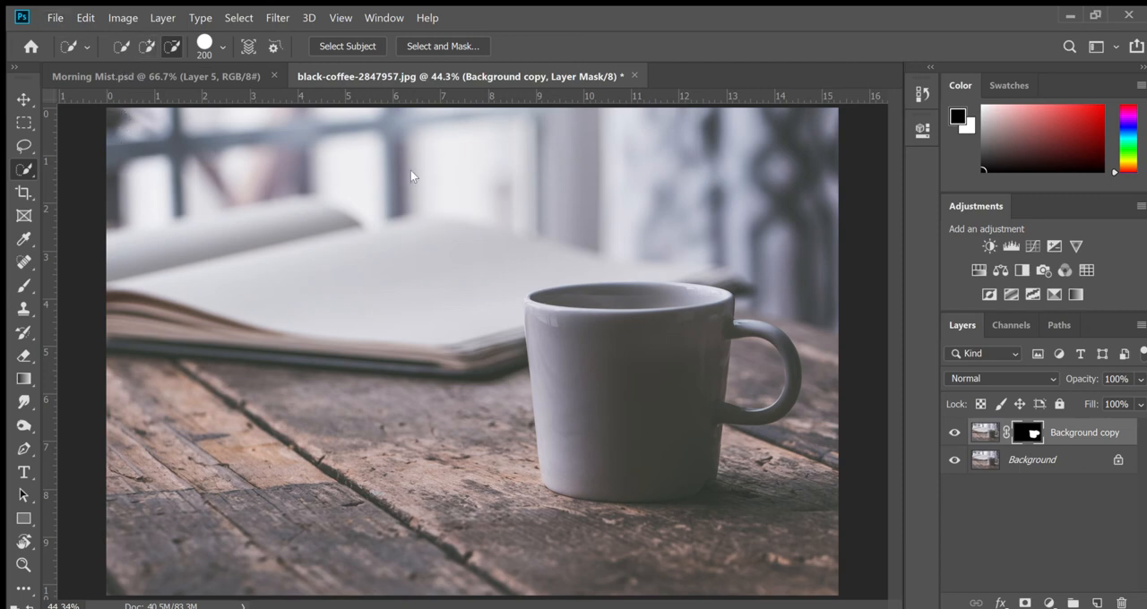
pyautogui.moveTo(627, 254)
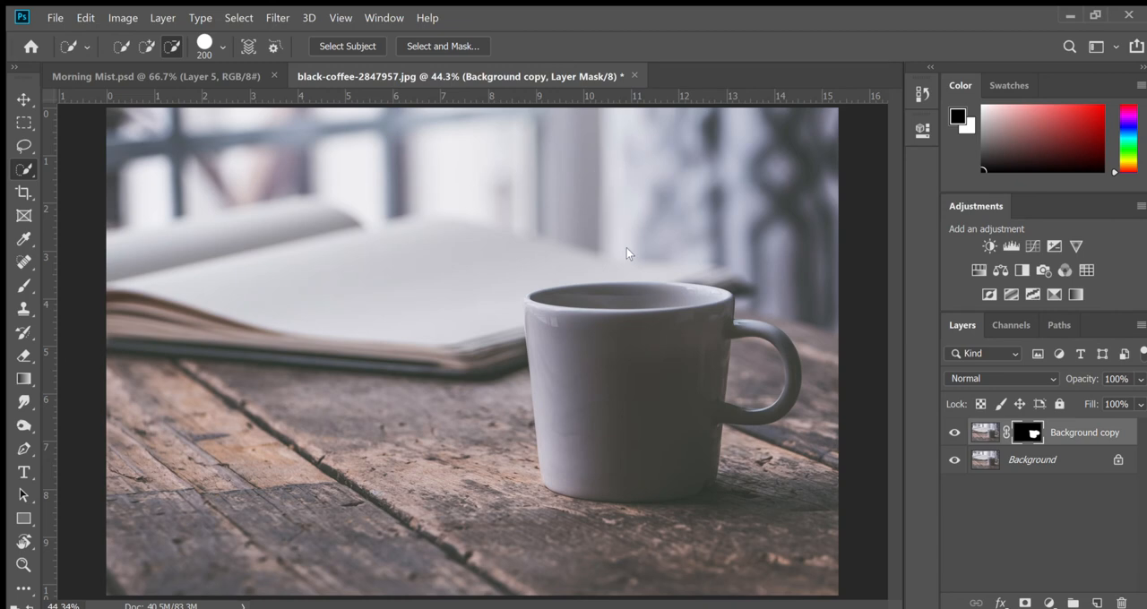
pyautogui.moveTo(553, 234)
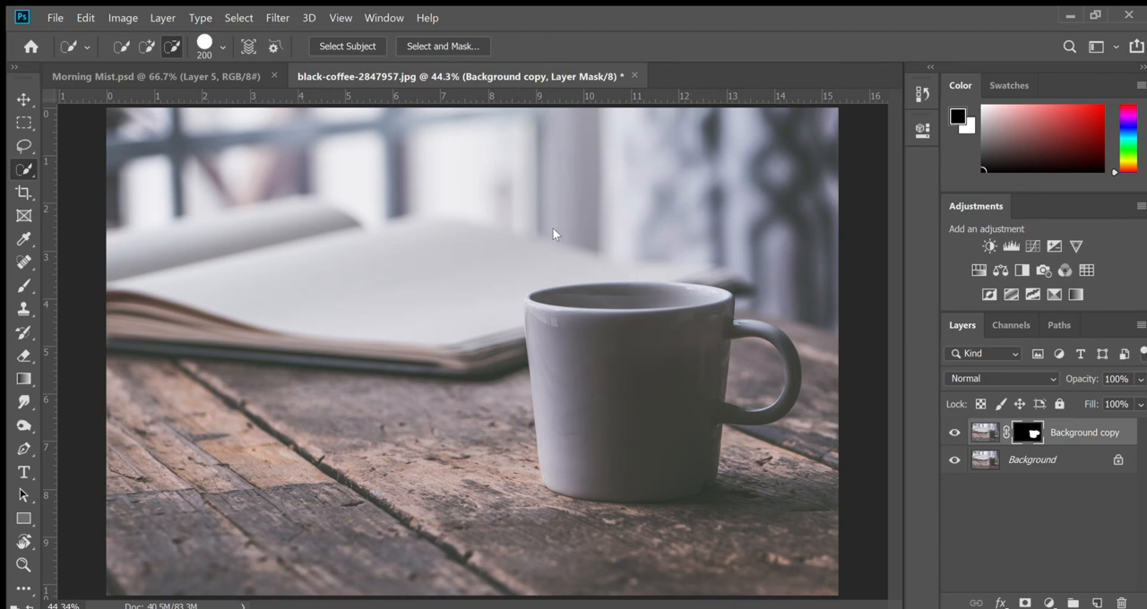
pyautogui.moveTo(559, 179)
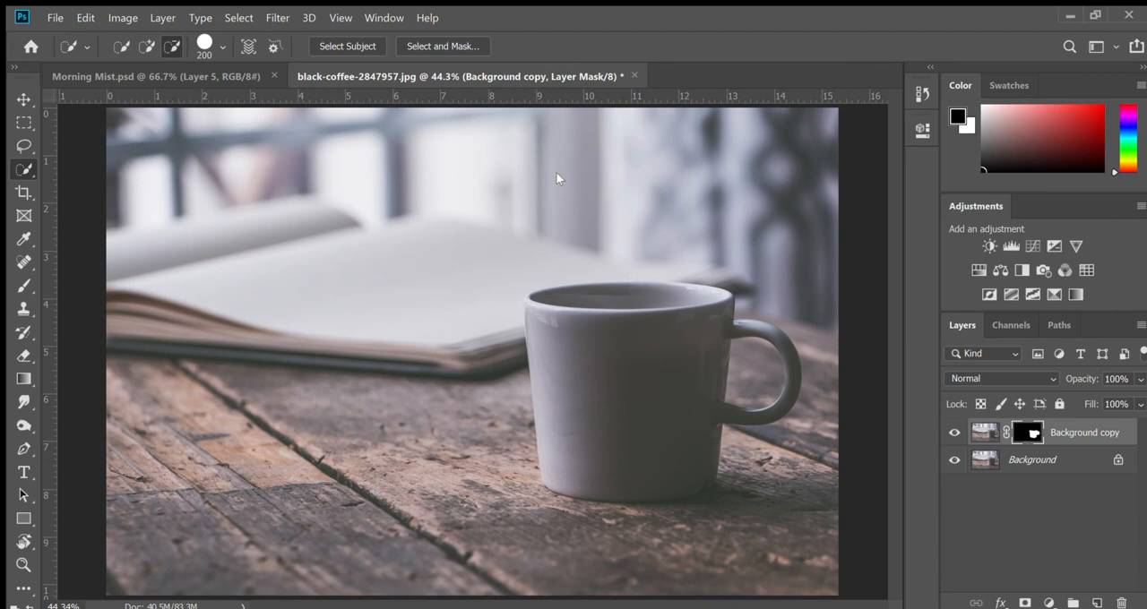
pyautogui.moveTo(574, 180)
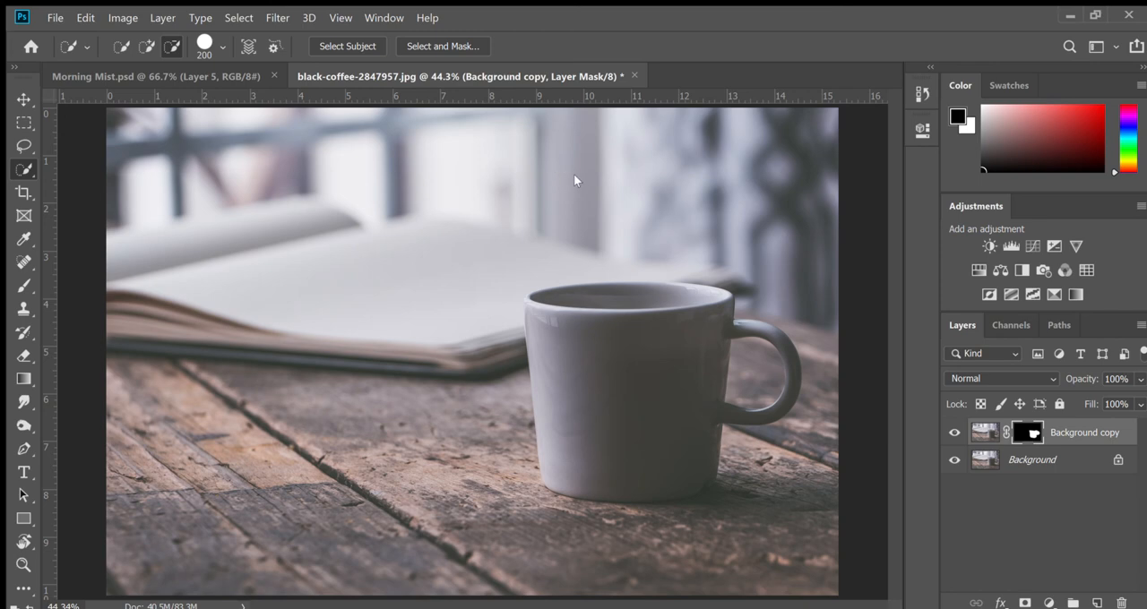
# Step: Open lake-1209699.jpg as a third document for the composite
pyautogui.click(740, 76)
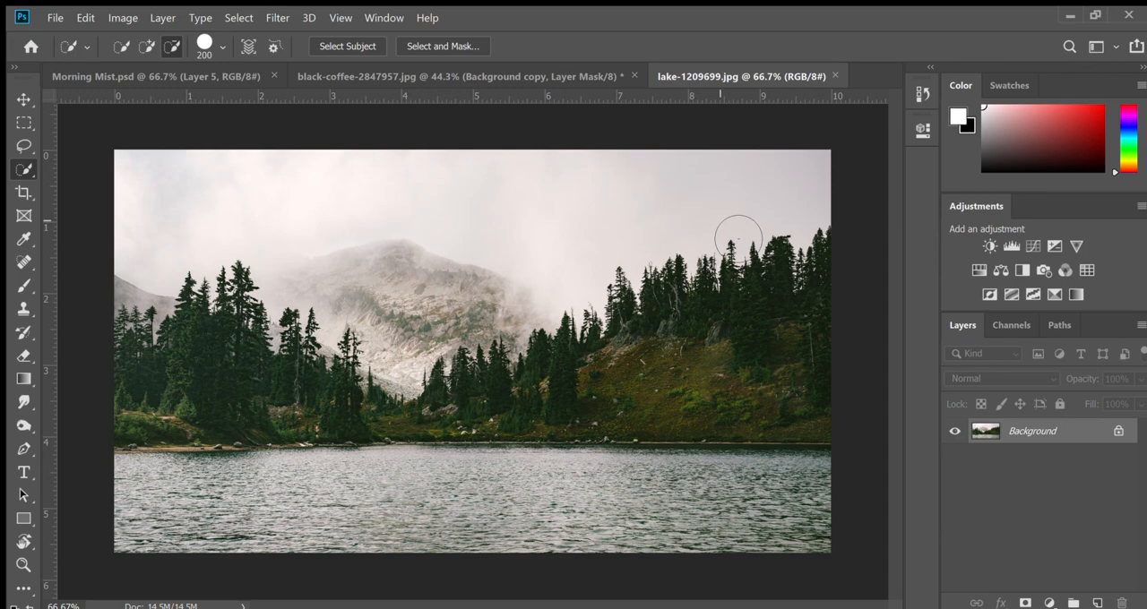
pyautogui.moveTo(798, 213)
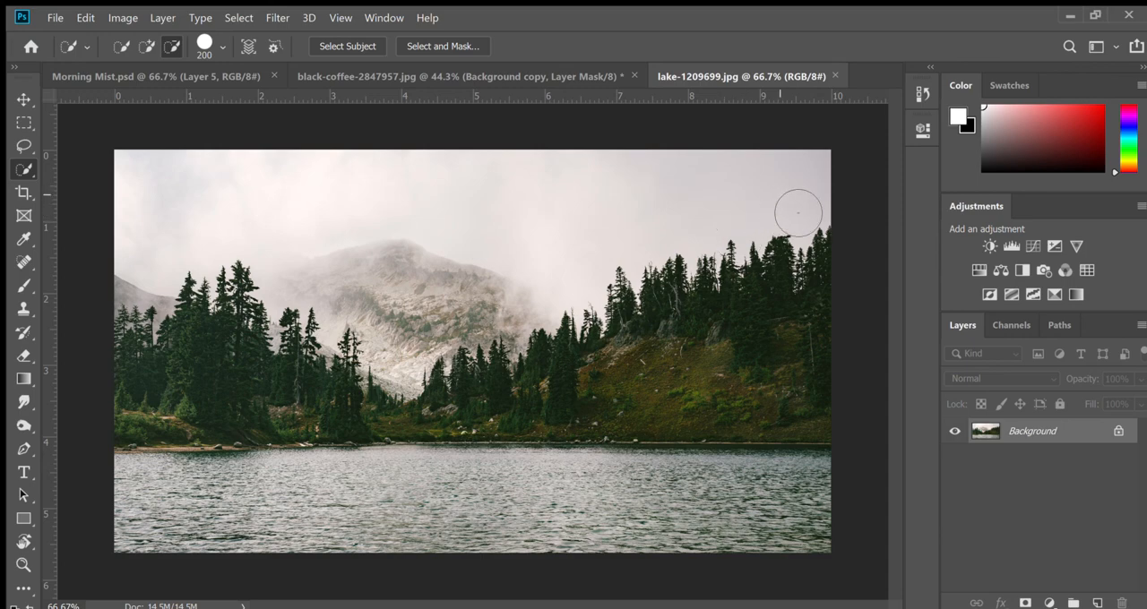